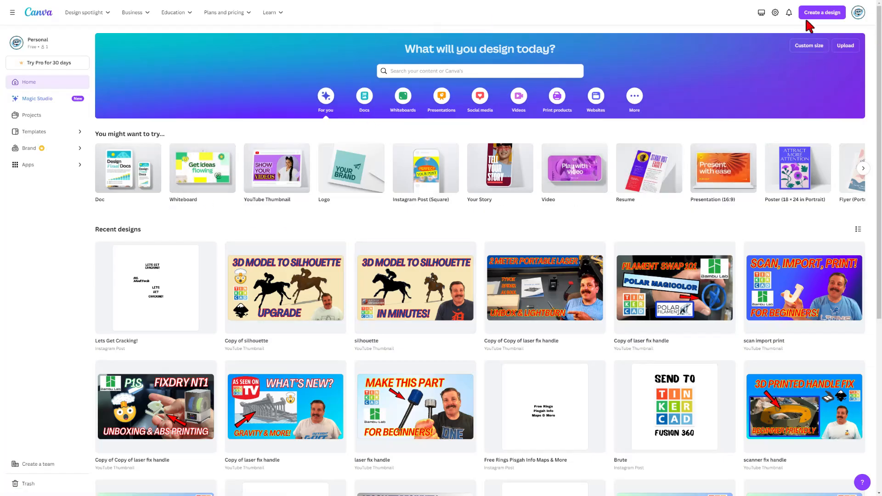
Create a new blank Instagram Post (Square) design
click(820, 12)
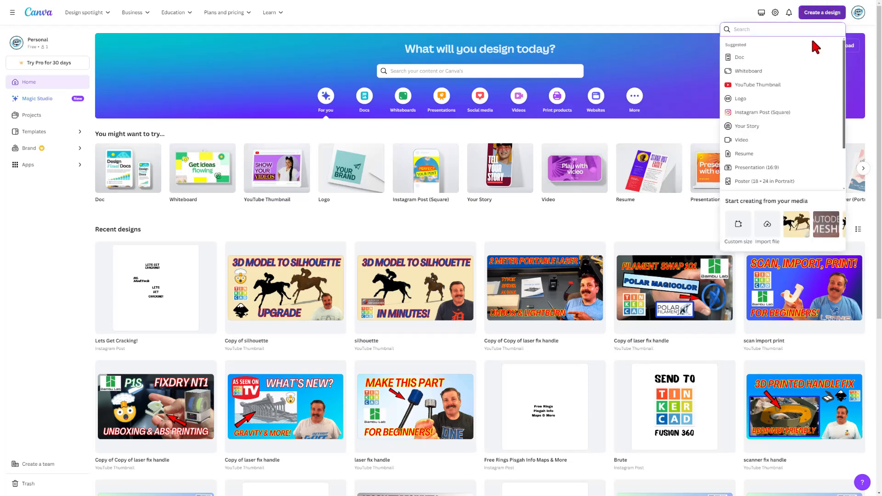
click(764, 112)
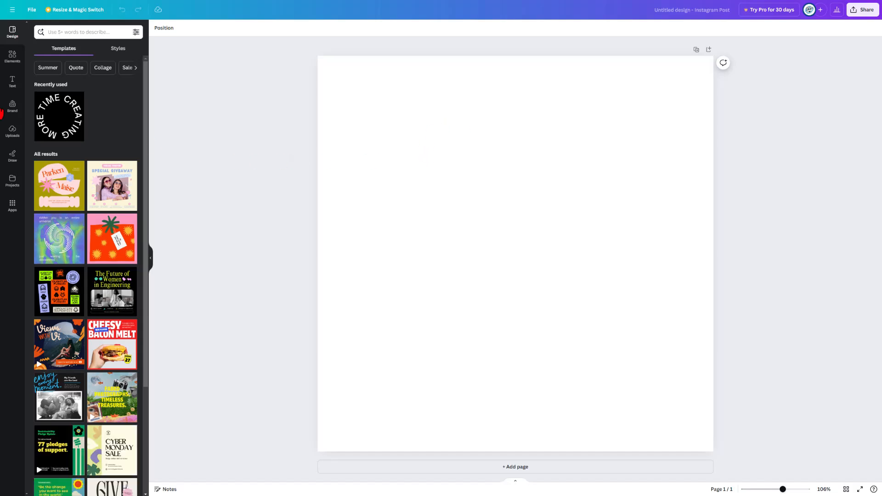
Add a text box reading HL ModTech on two lines
click(12, 82)
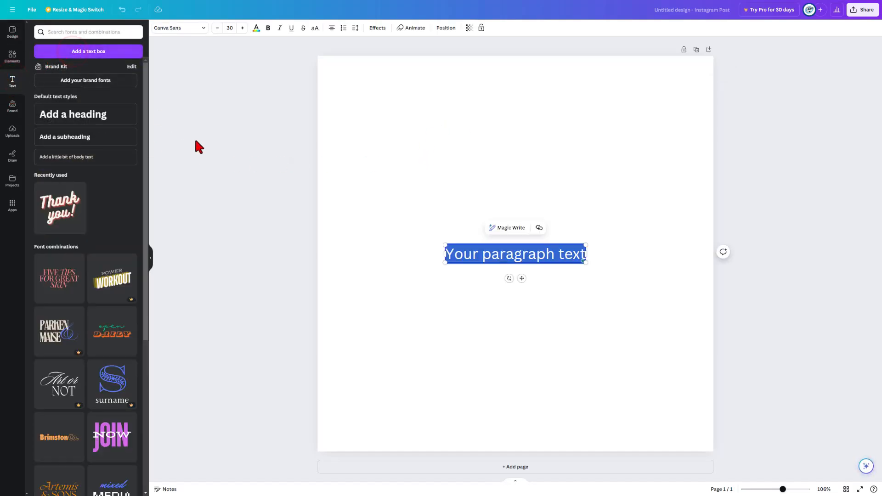
text(HL)
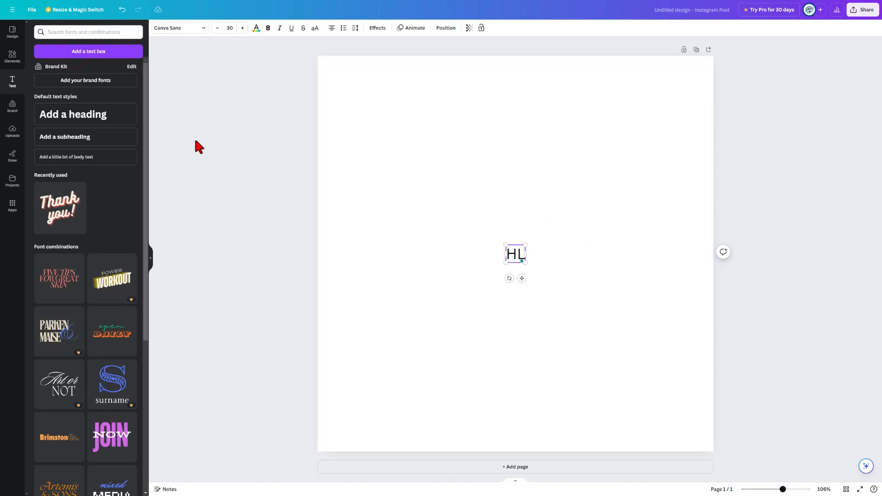
text(ModTech)
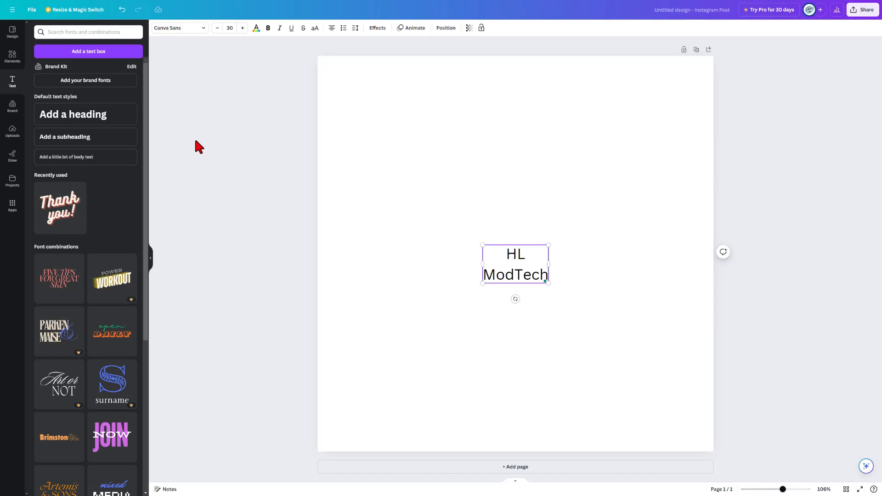
click(514, 254)
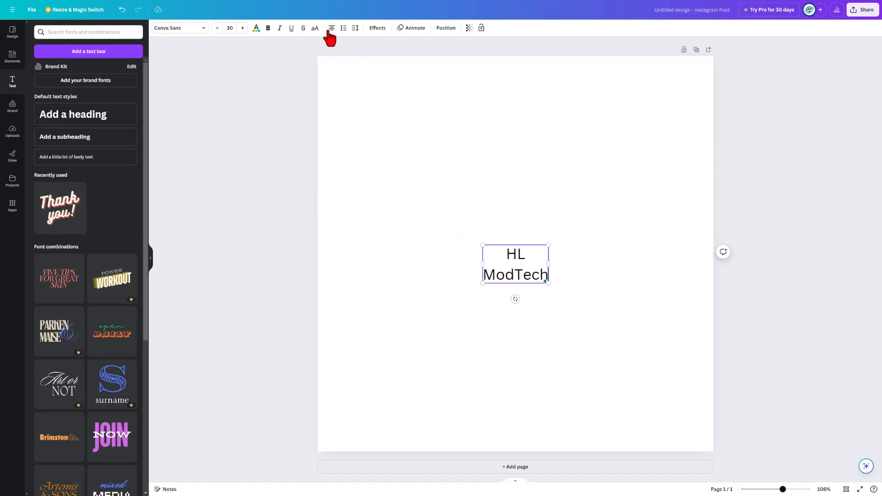
Title the design HL ModTech and left-align the text lines
click(331, 27)
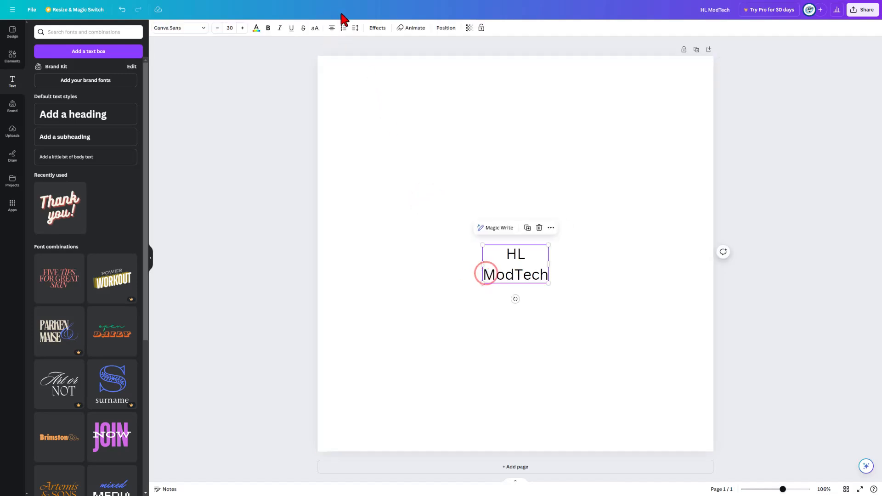
click(332, 28)
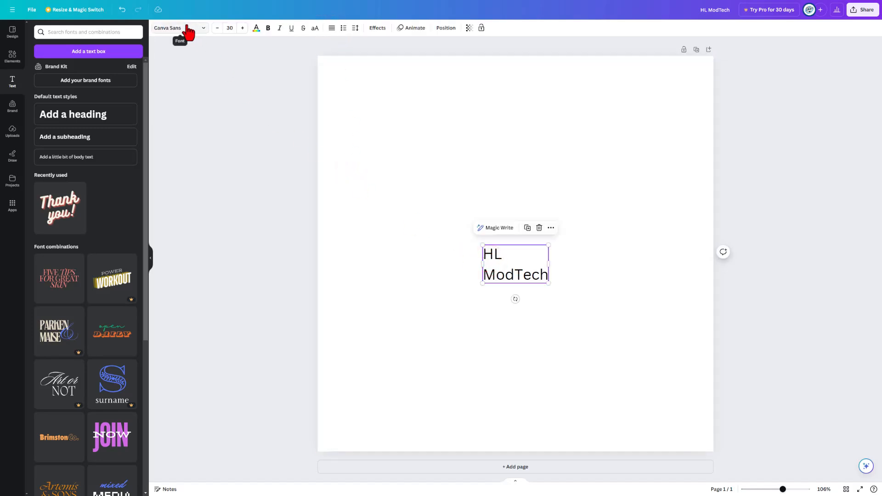
Set the HL ModTech text in the Shrikhand font from Recently used
click(177, 27)
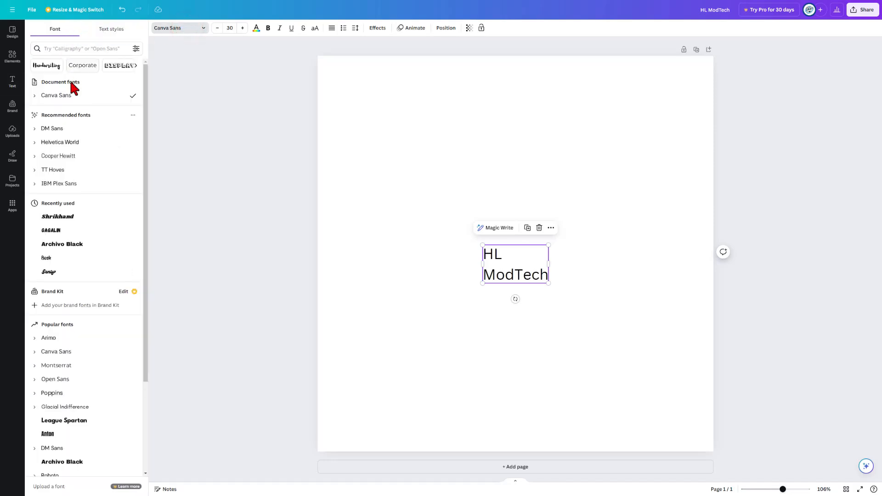
click(57, 217)
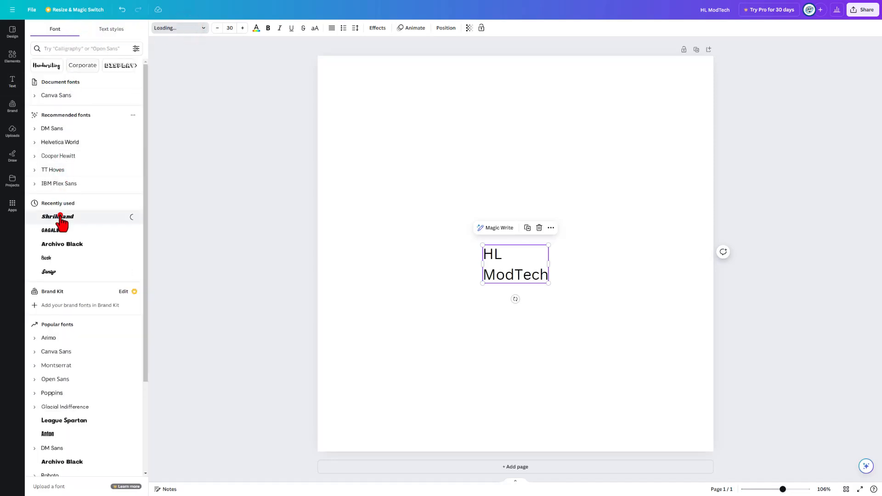
click(57, 218)
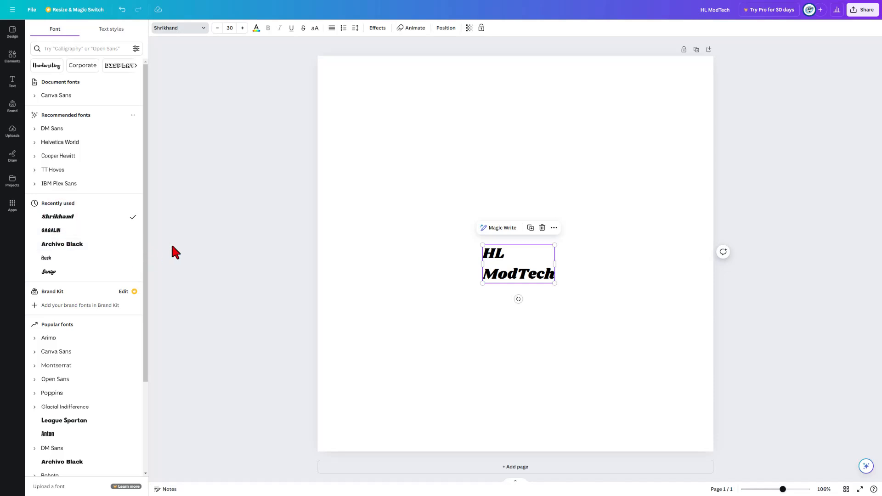
scroll(down, 3)
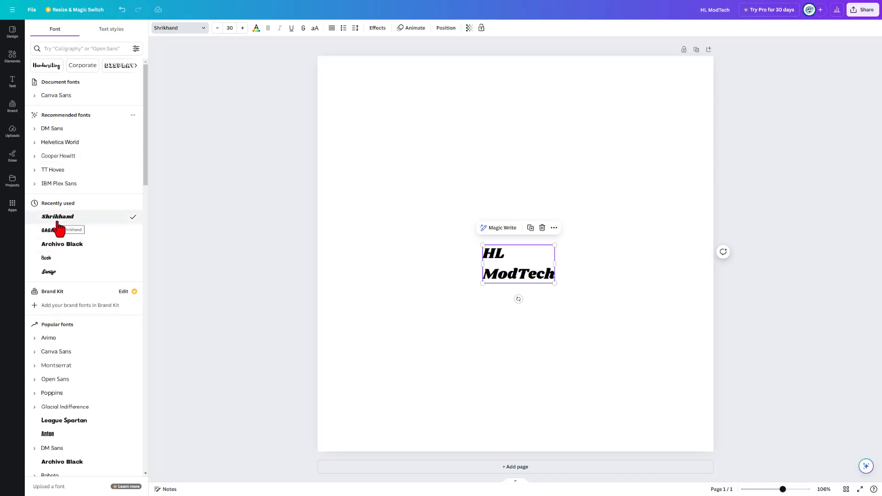
click(12, 82)
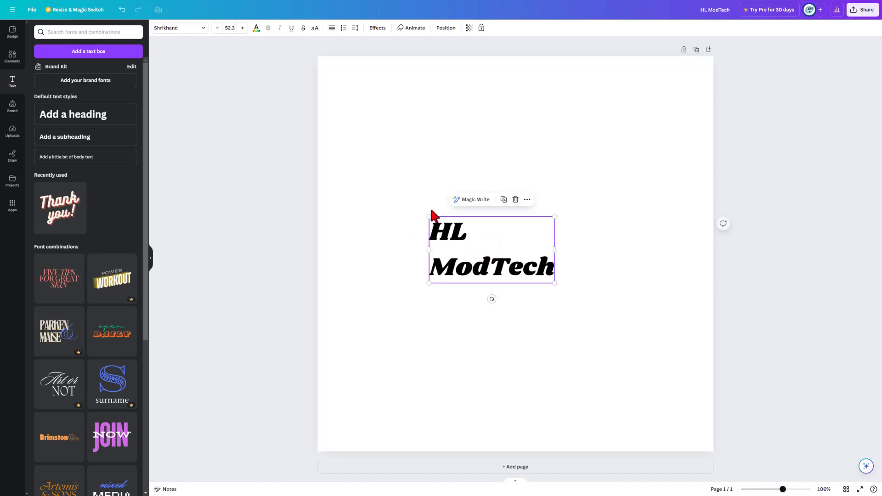
mouse_move(344, 40)
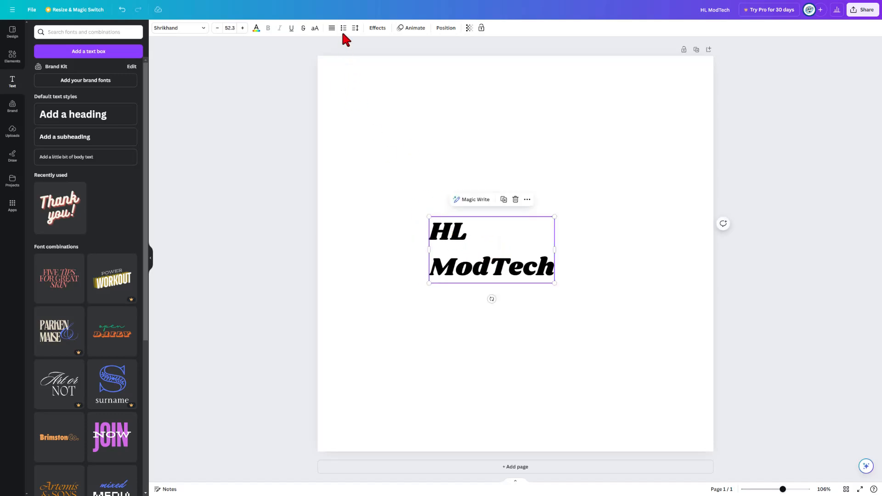
Tighten the HL ModTech line spacing down to 0.73
click(355, 27)
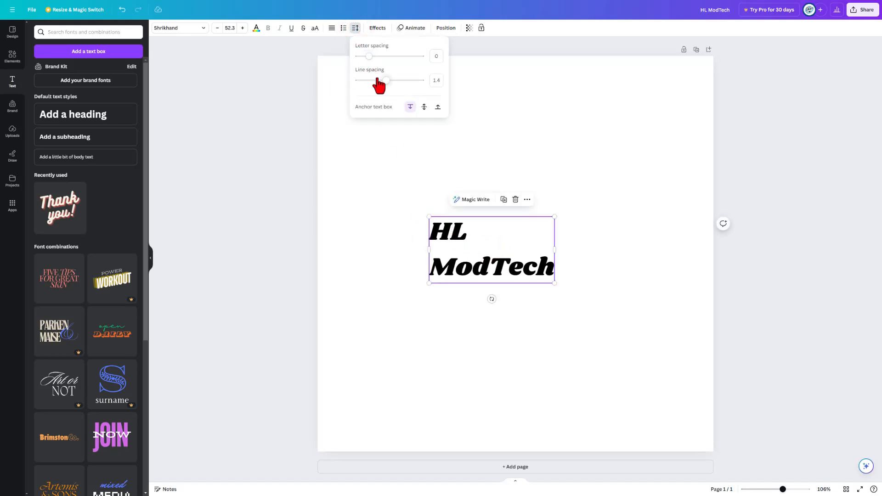
drag(385, 80, 363, 79)
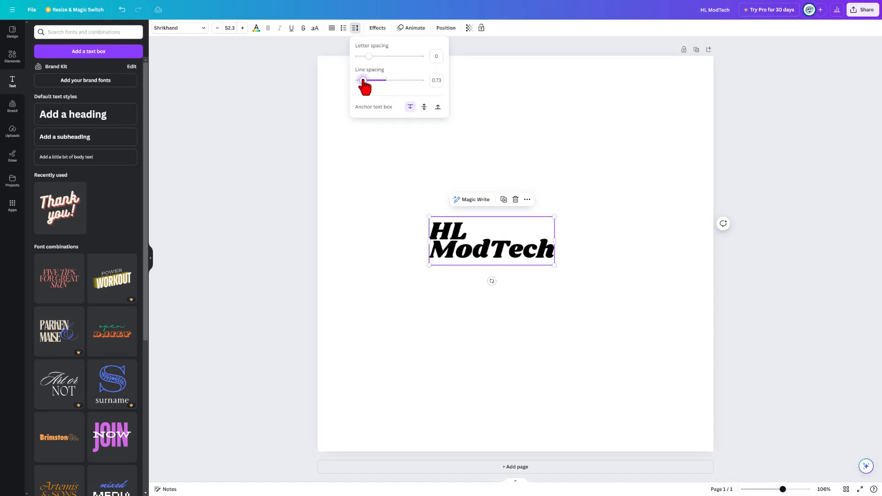
drag(363, 80, 364, 80)
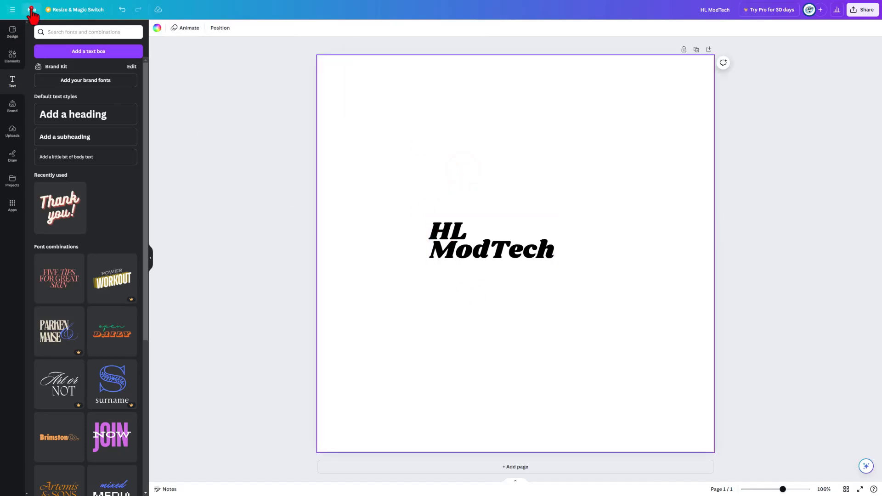
mouse_move(405, 194)
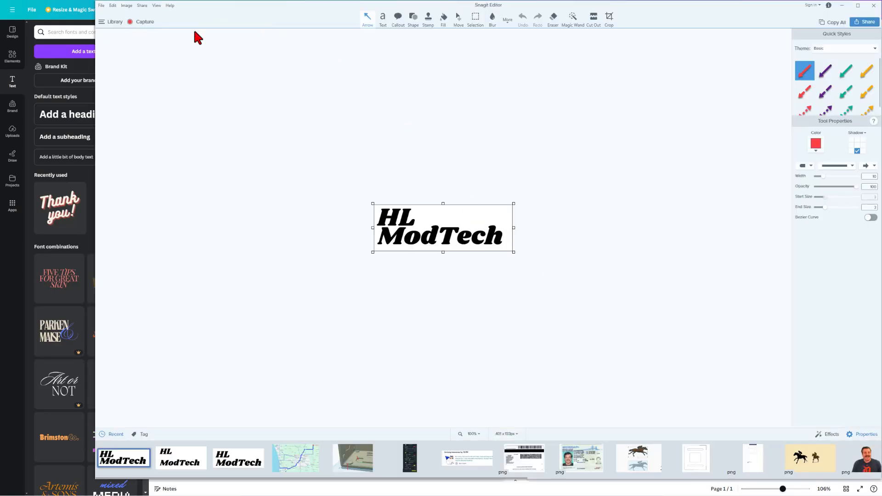
Exit Snagit Editor after capturing the HL ModTech lettering, returning to Canva
click(101, 6)
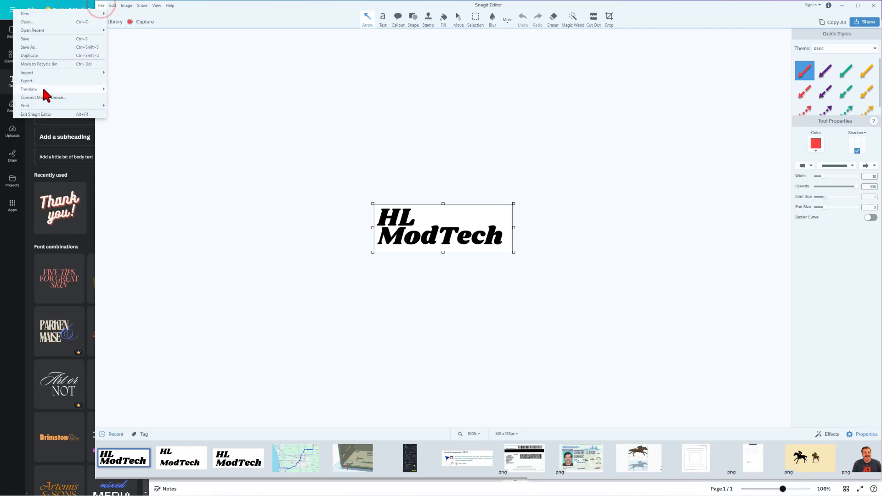
click(28, 81)
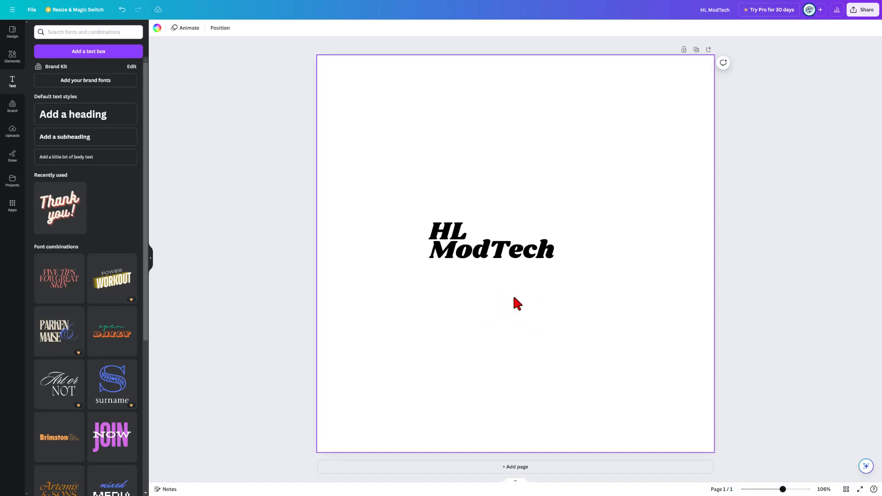
mouse_move(515, 308)
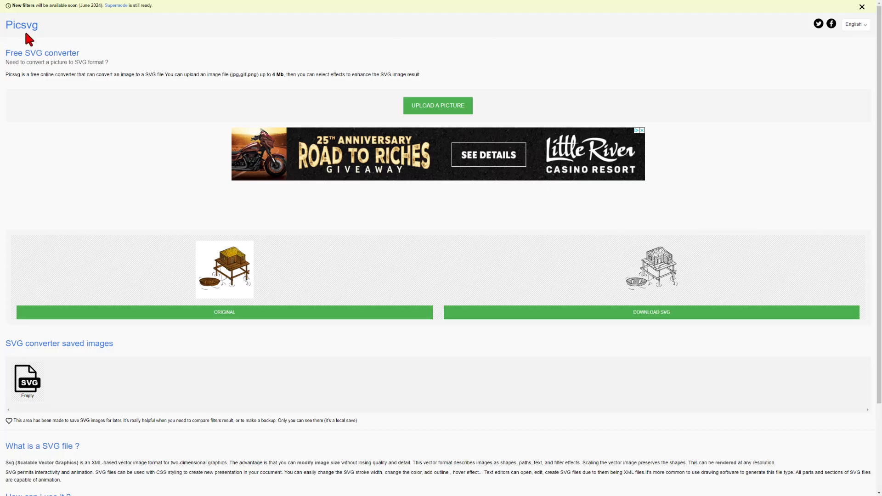
mouse_move(59, 37)
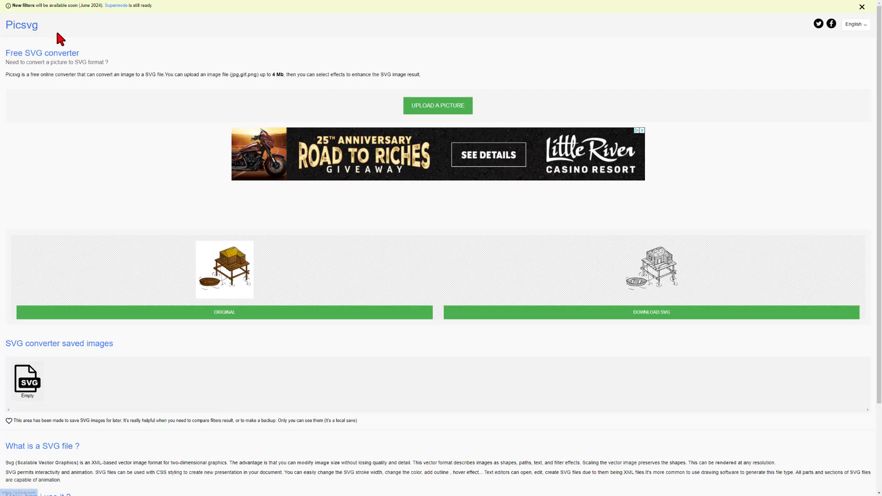
Upload the HL ModTech screenshot to Picsvg and convert it with the Internal 1 filter
click(438, 105)
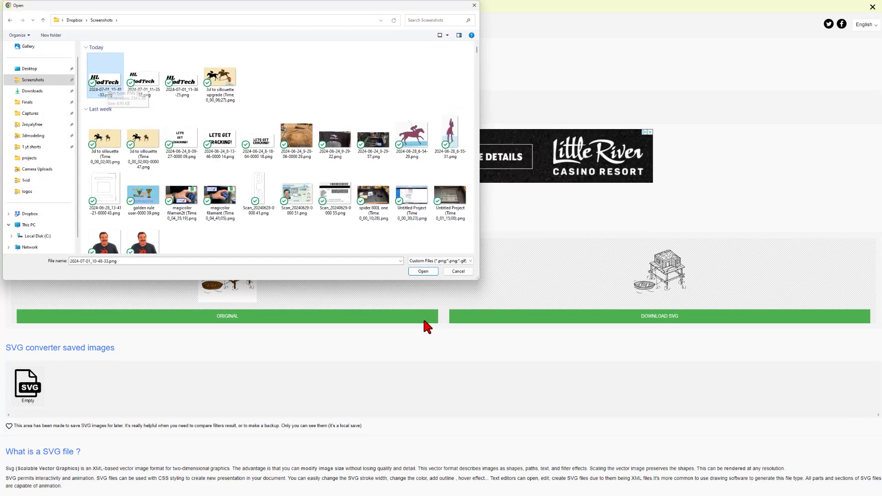
click(423, 271)
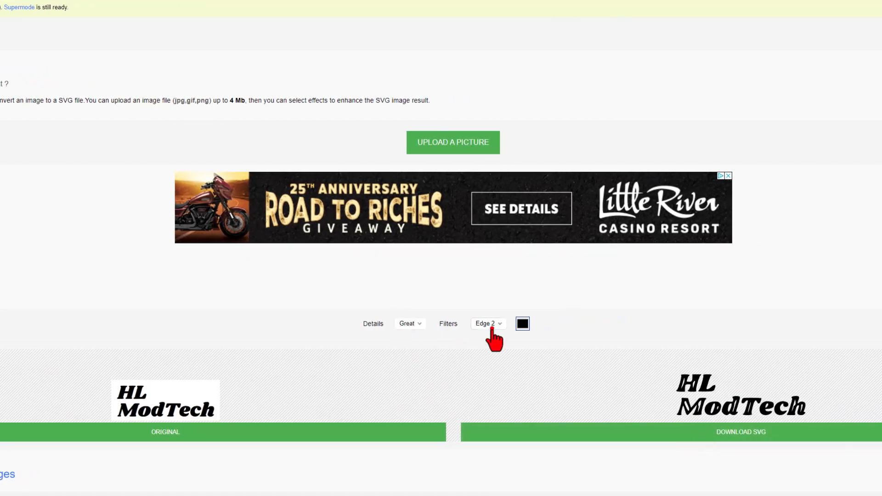
click(487, 323)
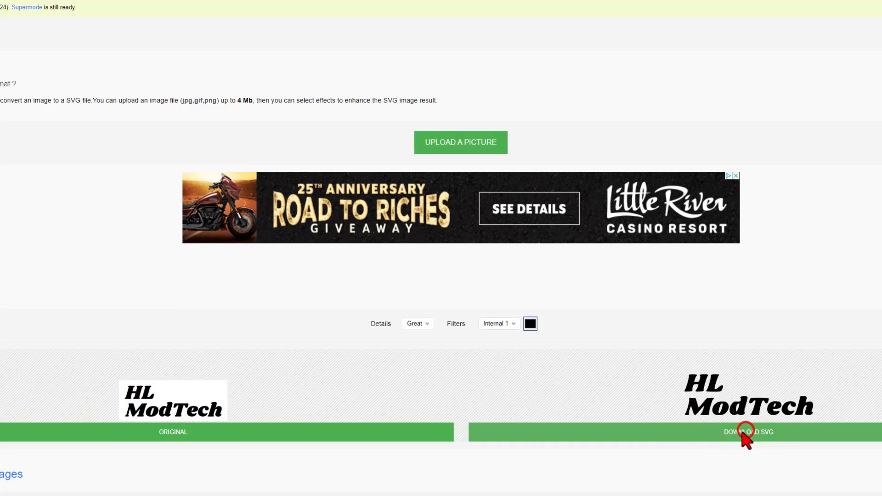
Download the converted SVG as hl modtech.svg into Downloads
click(747, 432)
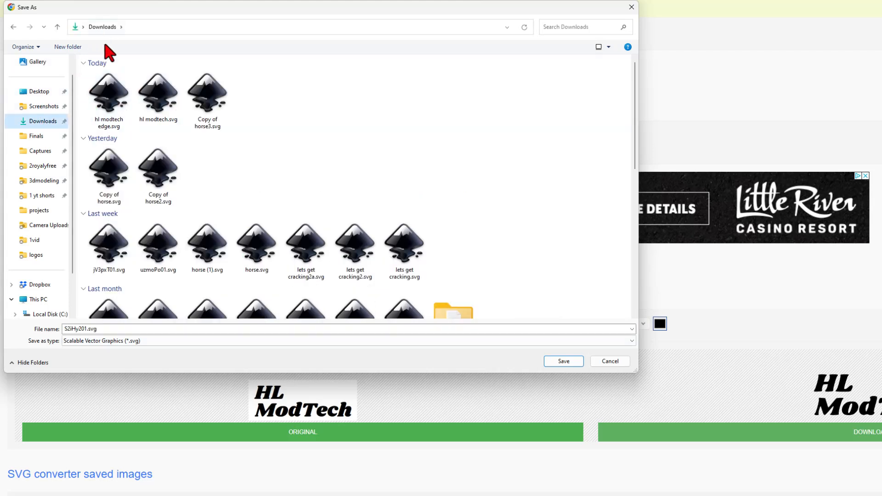
click(158, 93)
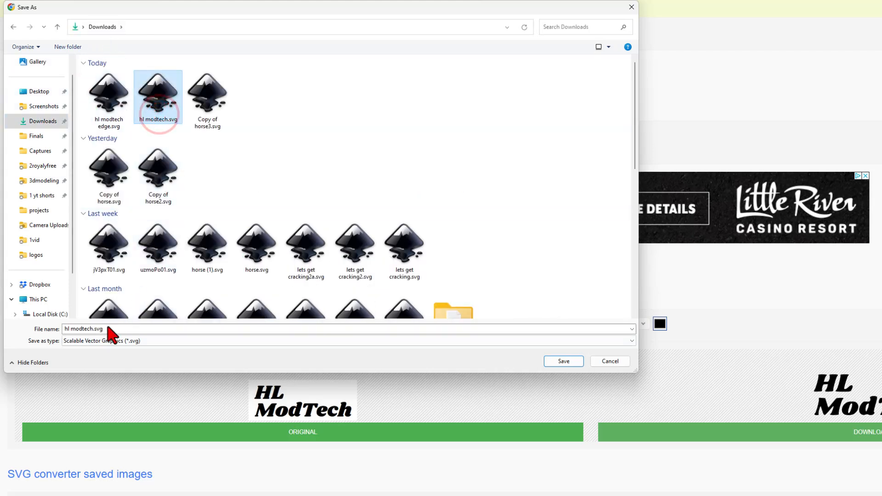
click(84, 329)
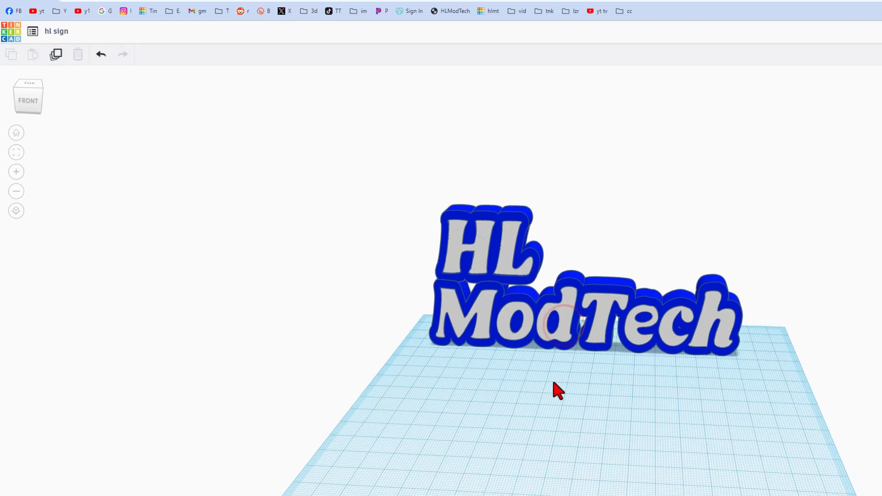
Import the hl modtech2.svg file into the hl sign design
click(56, 31)
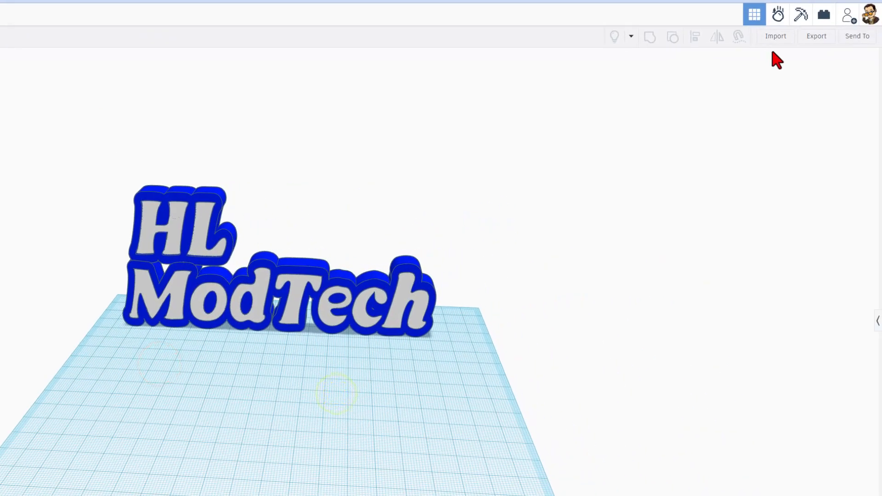
click(775, 36)
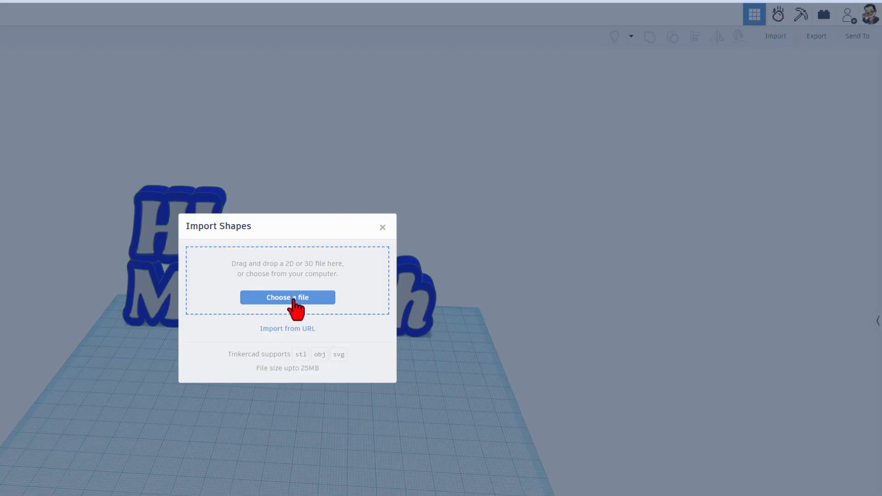
click(287, 297)
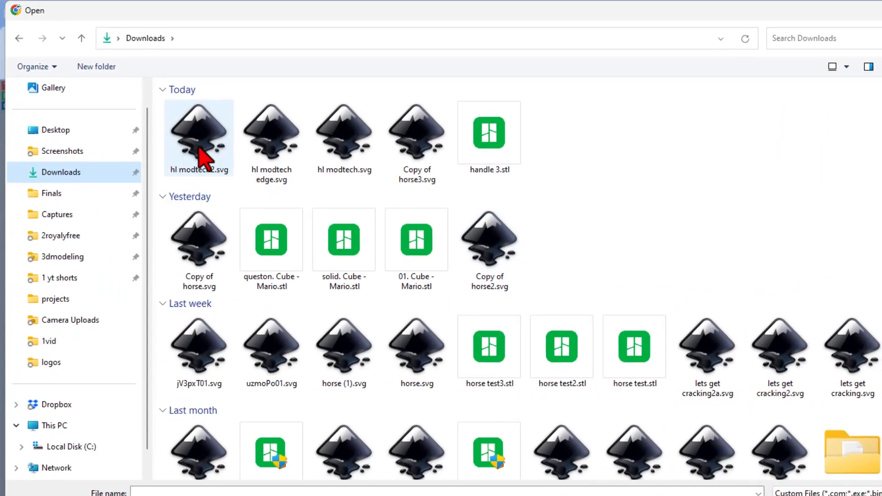
double_click(199, 136)
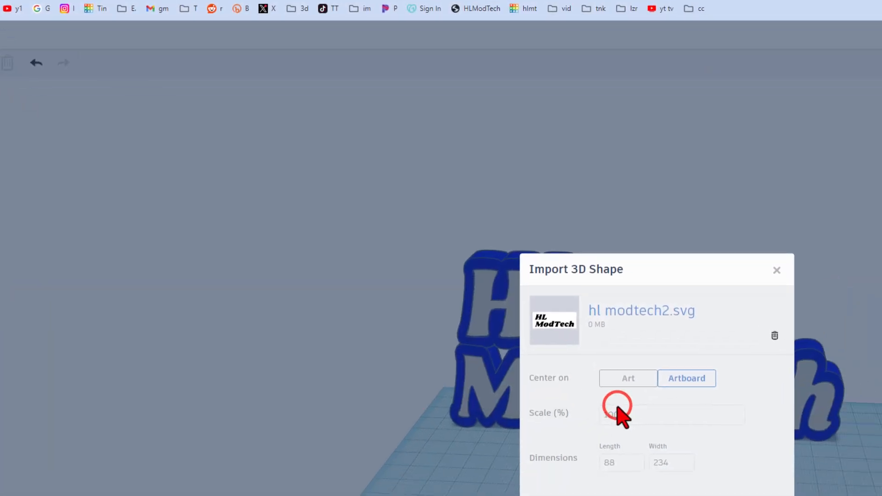
Center the SVG on the artwork, scale it to 120 wide and bring it onto the workplane
click(628, 378)
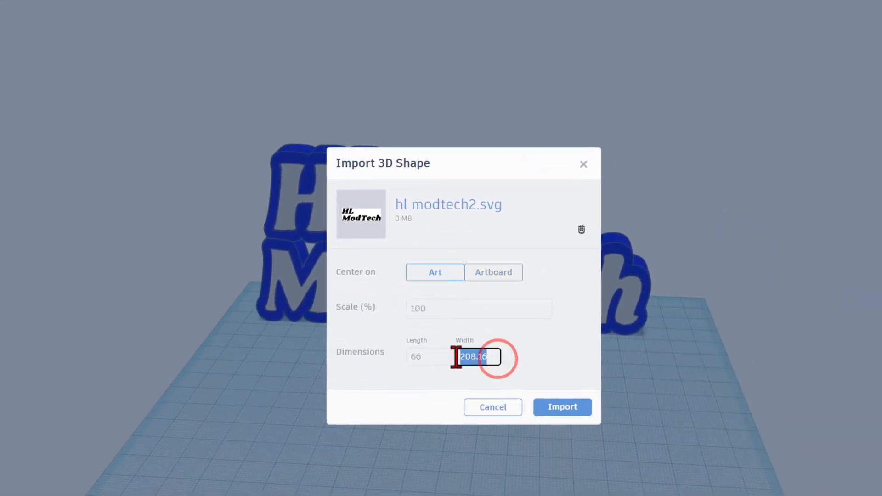
text(120)
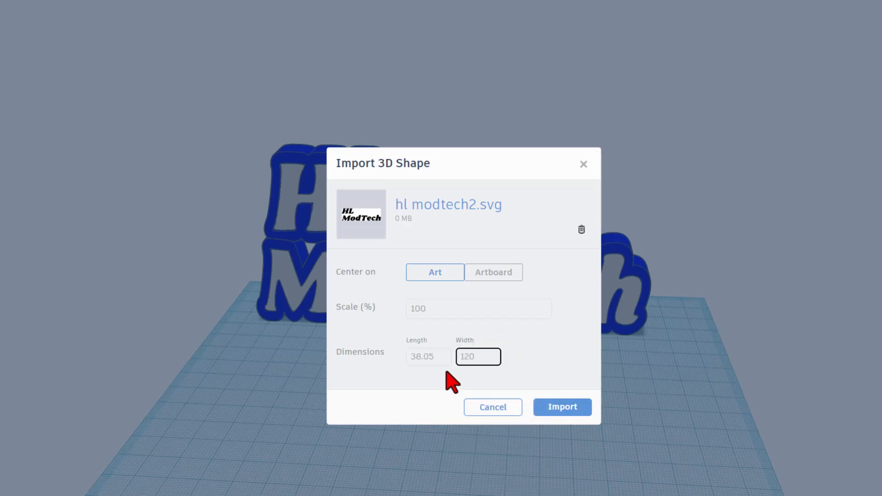
click(561, 407)
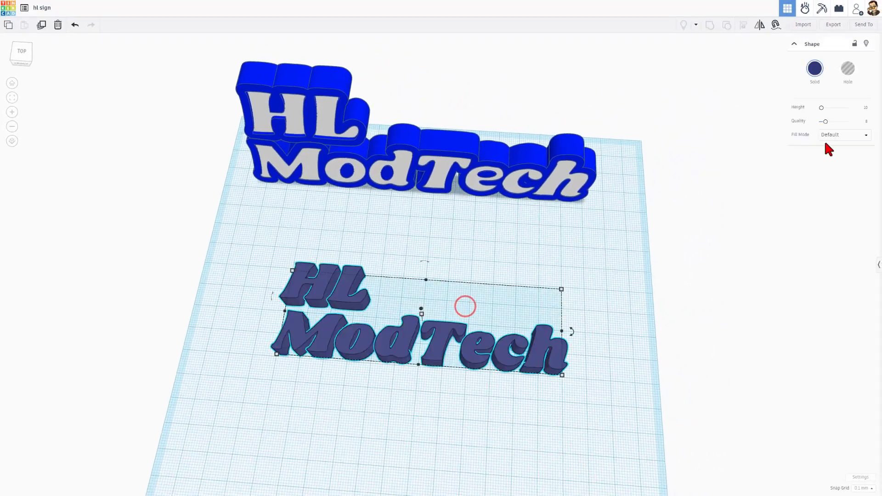
Set the lettering to Outer Line fill, line width 3, round corners, maximum quality and blue colour
click(842, 135)
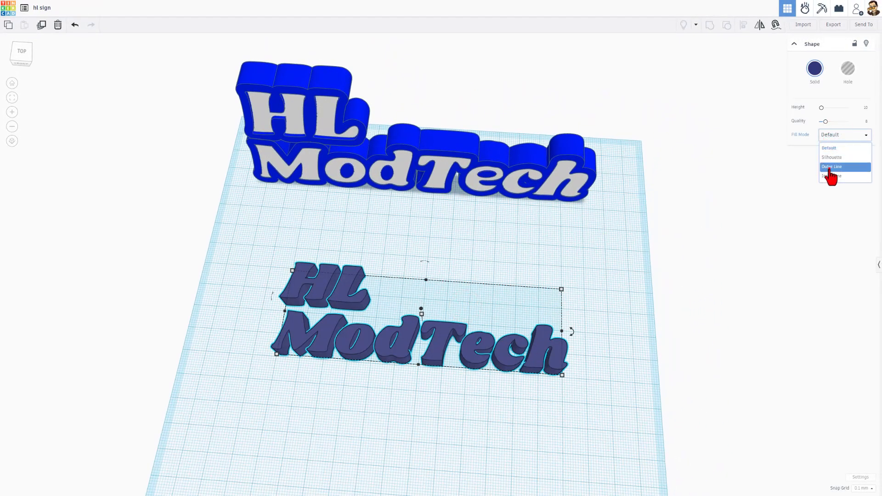
click(832, 166)
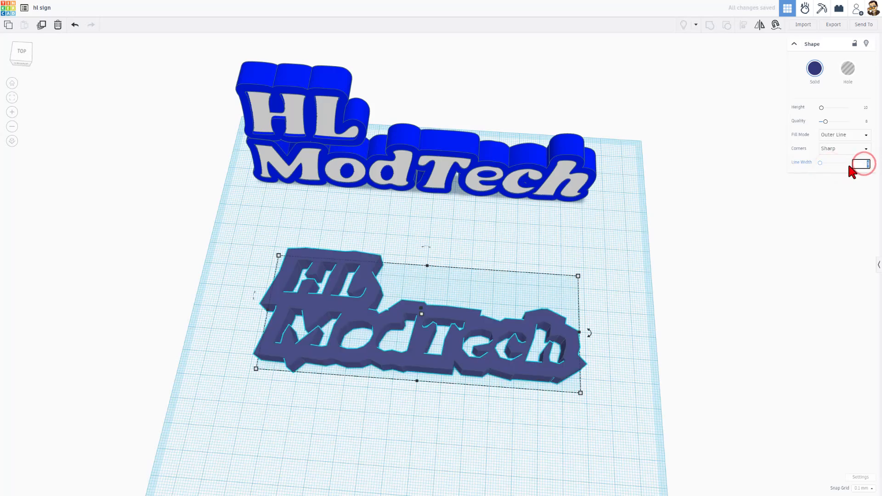
text(3)
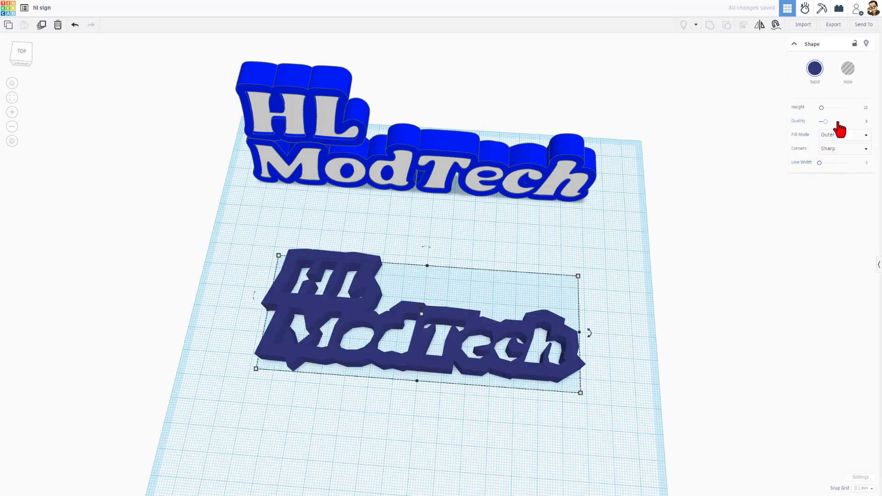
click(843, 148)
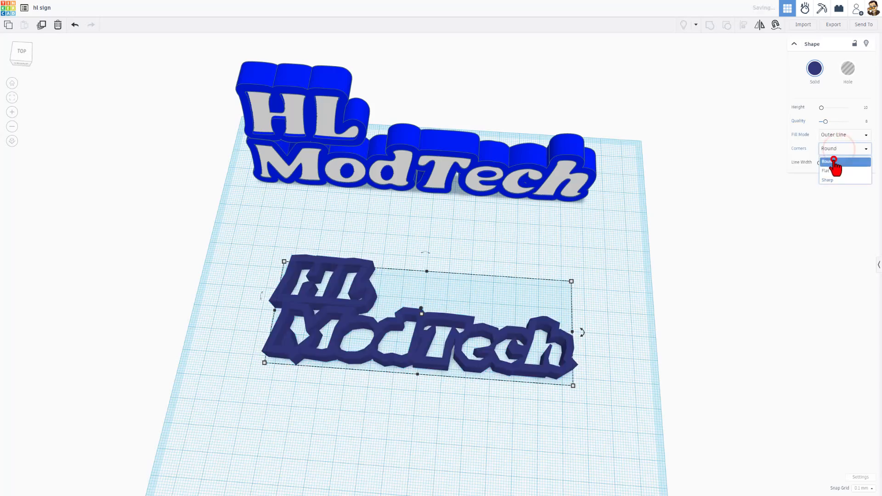
click(835, 162)
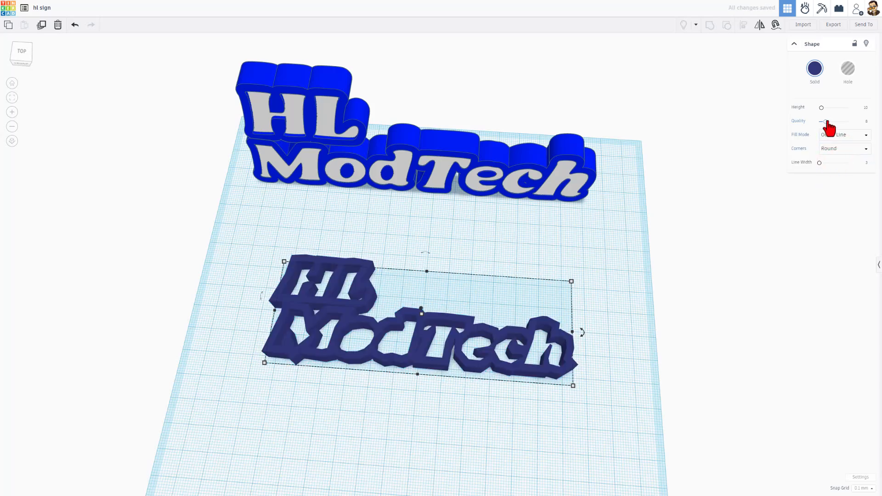
drag(825, 121, 849, 122)
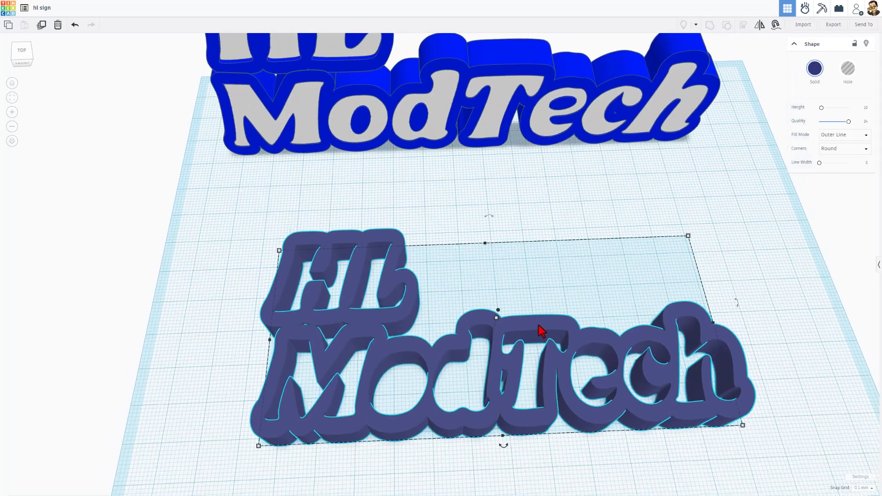
click(814, 72)
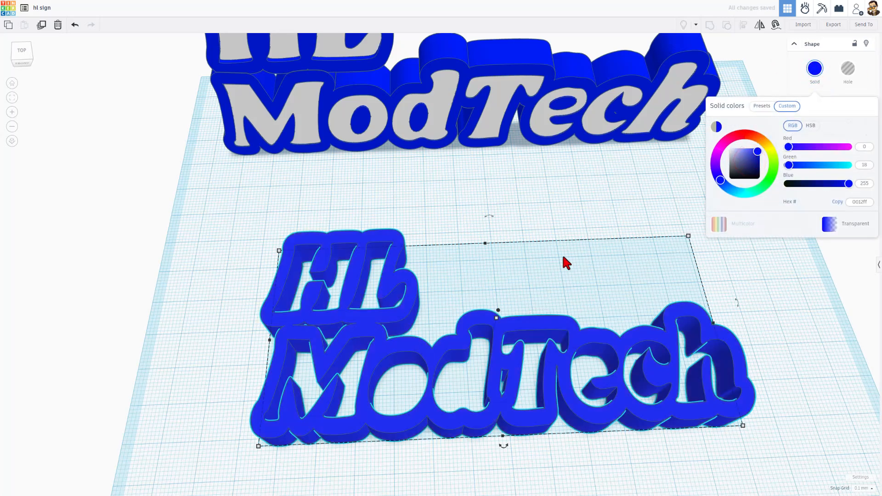
Duplicate the lettering as a silhouette fill and colour it white inside the blue outline
key(ctrl+d)
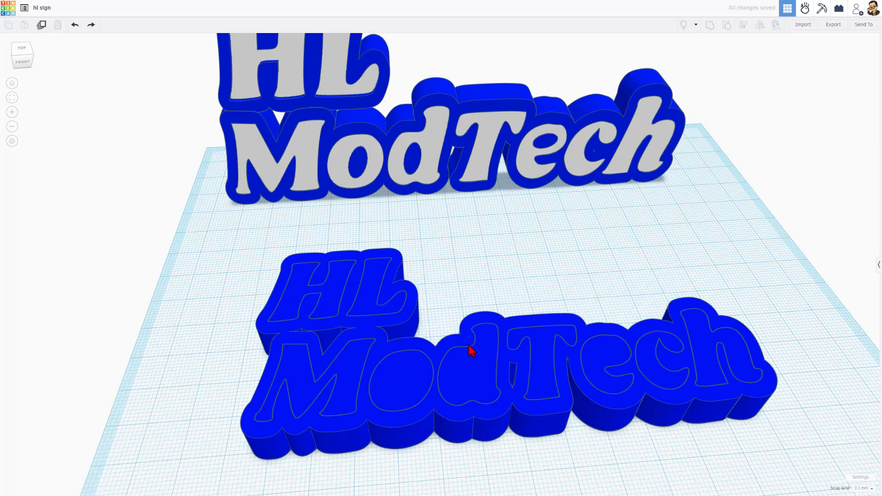
key(w)
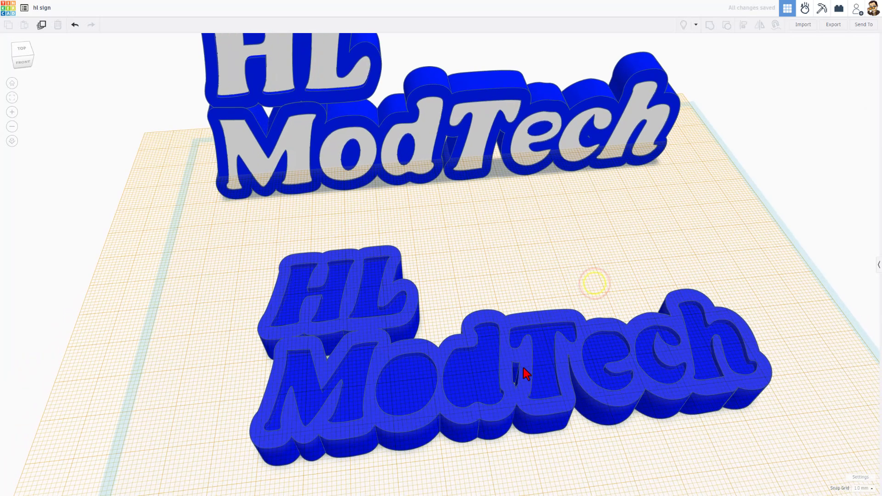
click(523, 374)
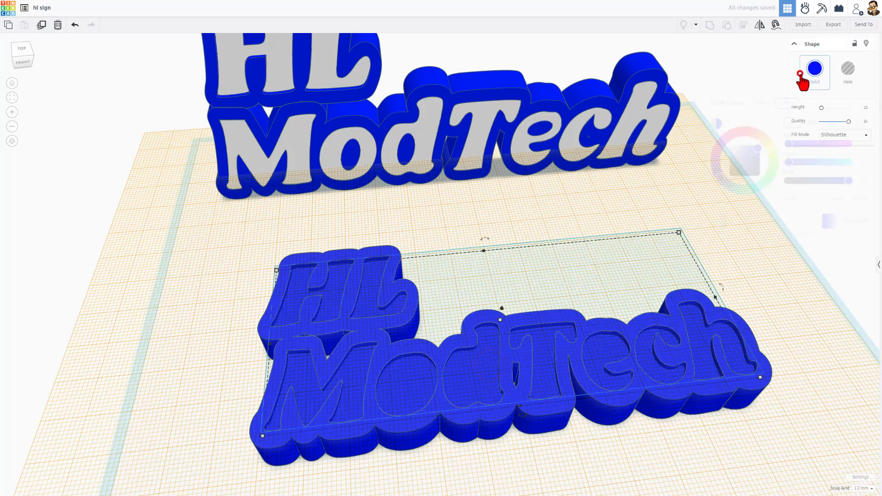
click(814, 69)
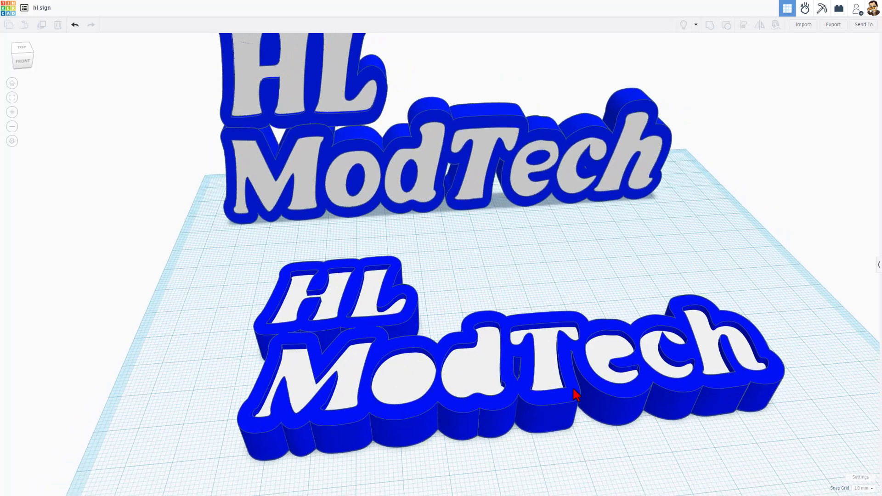
mouse_move(755, 277)
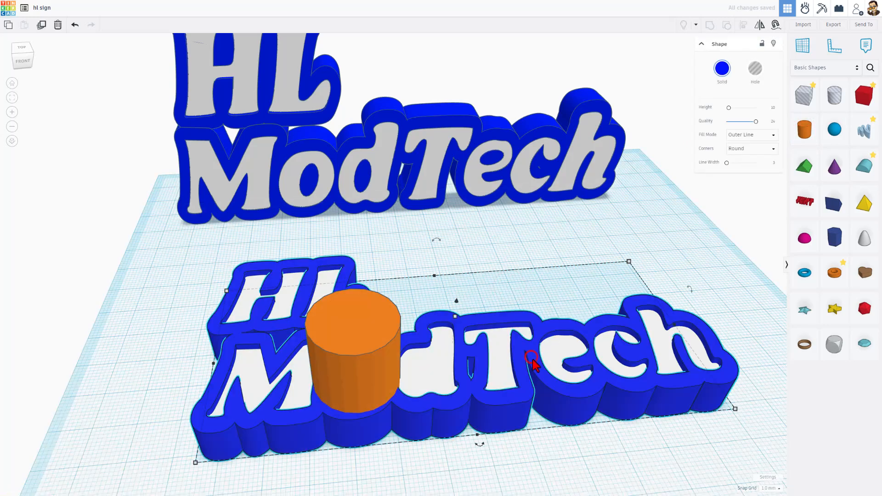
Copy the outline's blue colour onto the o's plug cylinder and set grid snapping to 0.1 mm
click(722, 72)
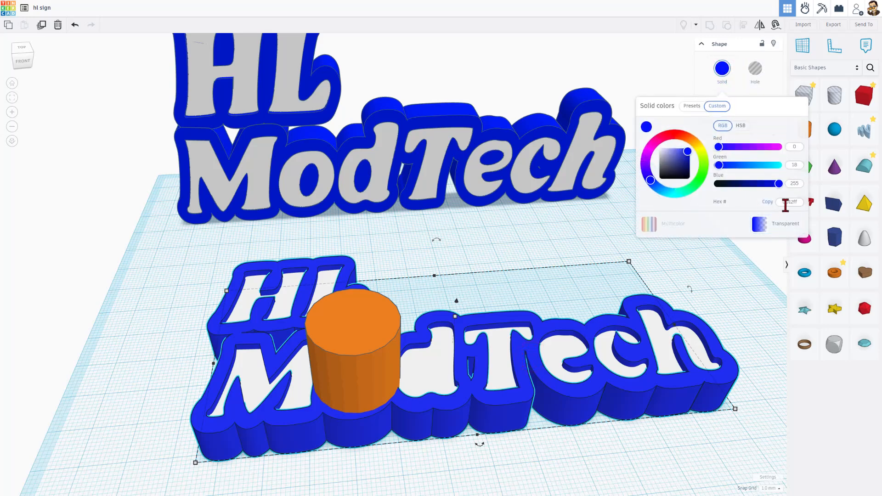
click(347, 326)
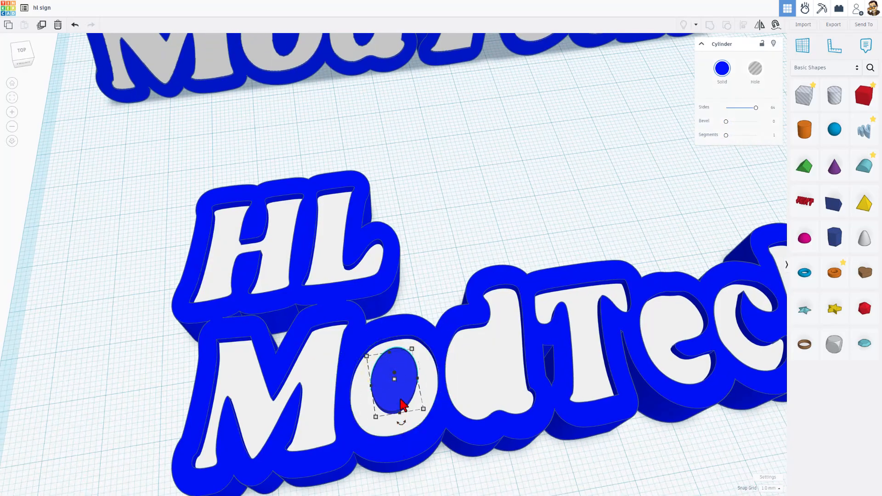
click(768, 488)
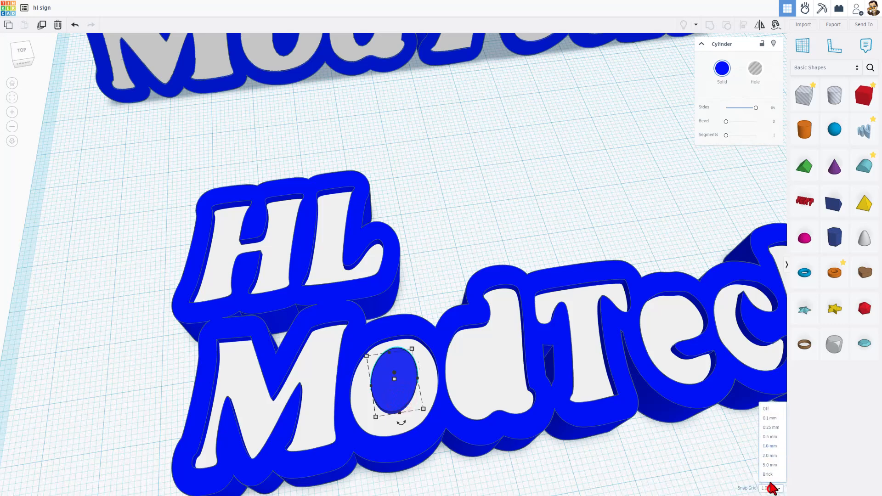
click(769, 417)
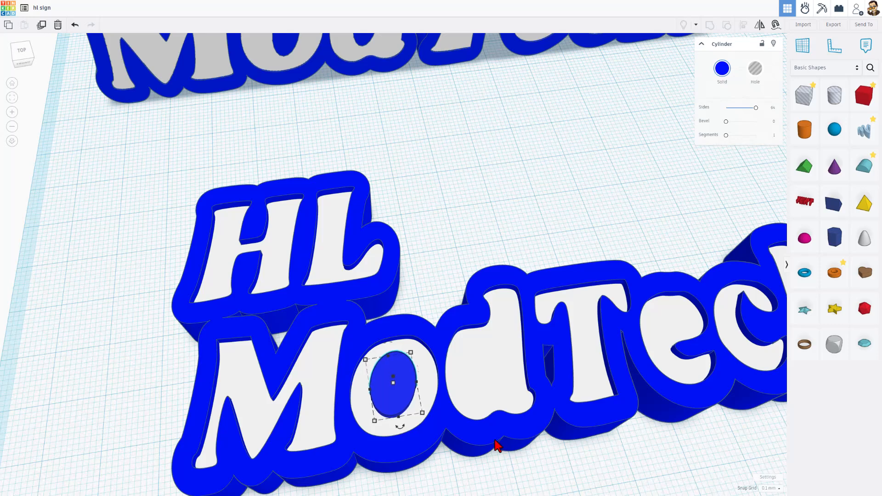
Duplicate the oval plug and fit the copy into the d's hole
key(ctrl+d)
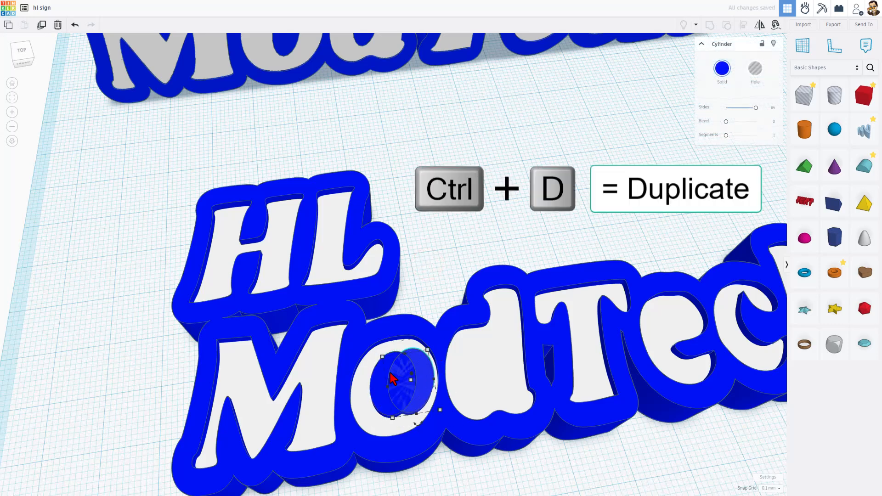
drag(400, 382, 481, 368)
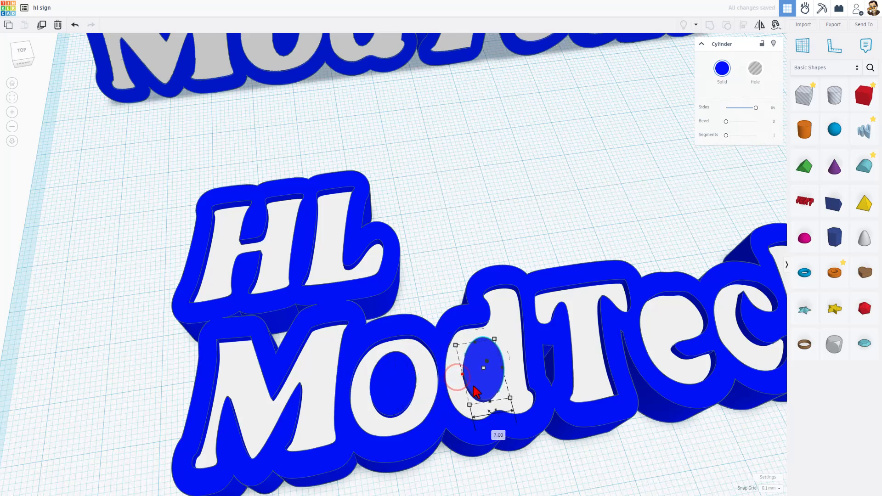
drag(472, 392, 492, 416)
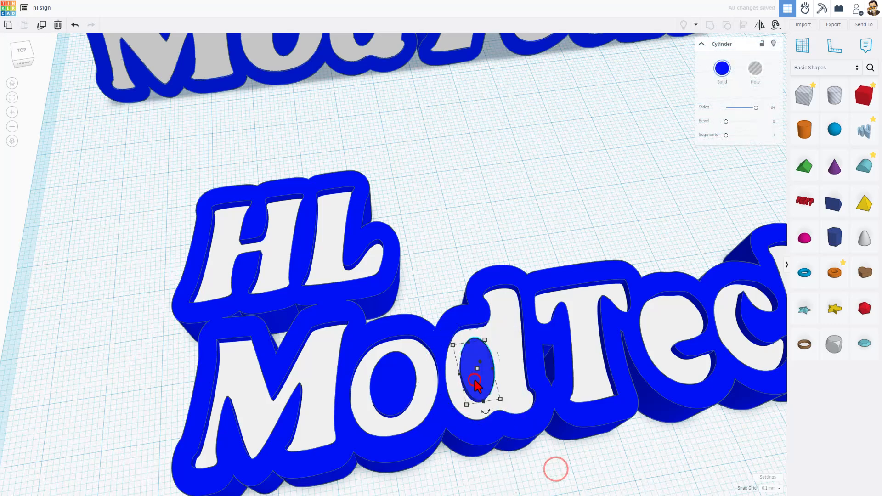
Move another plug into the e's hole, rotating and resizing it to fit
drag(475, 377, 681, 328)
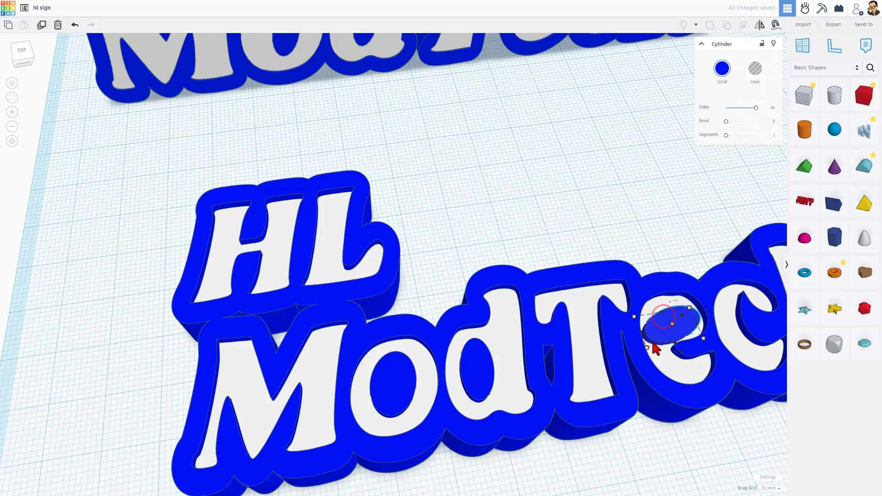
drag(667, 332, 667, 328)
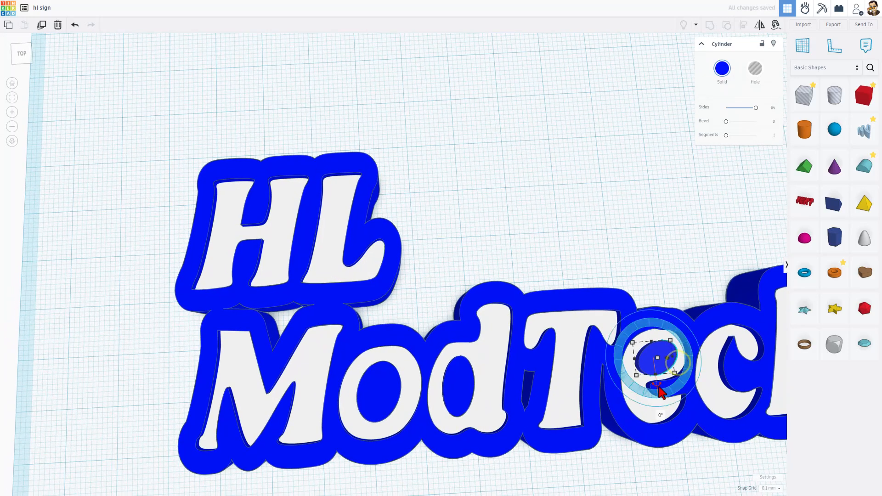
drag(661, 391, 646, 419)
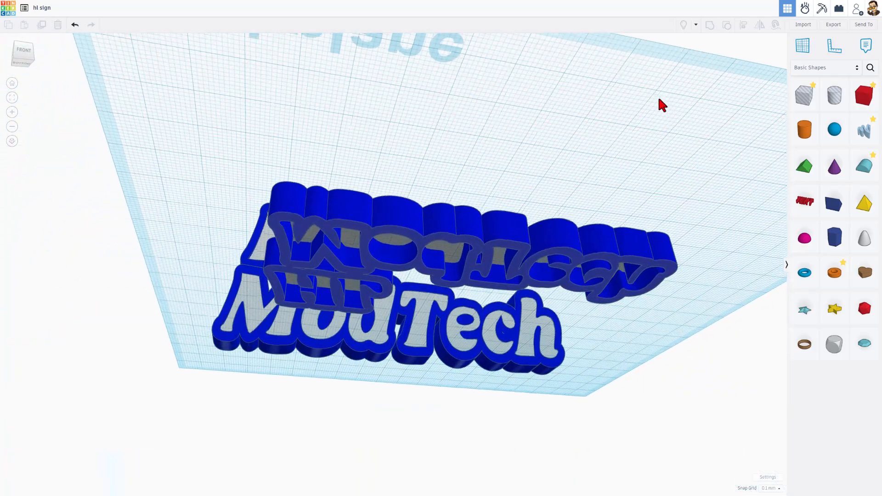
Duplicate the selected sign shapes and change the copy's fill mode
key(Ctrl+D)
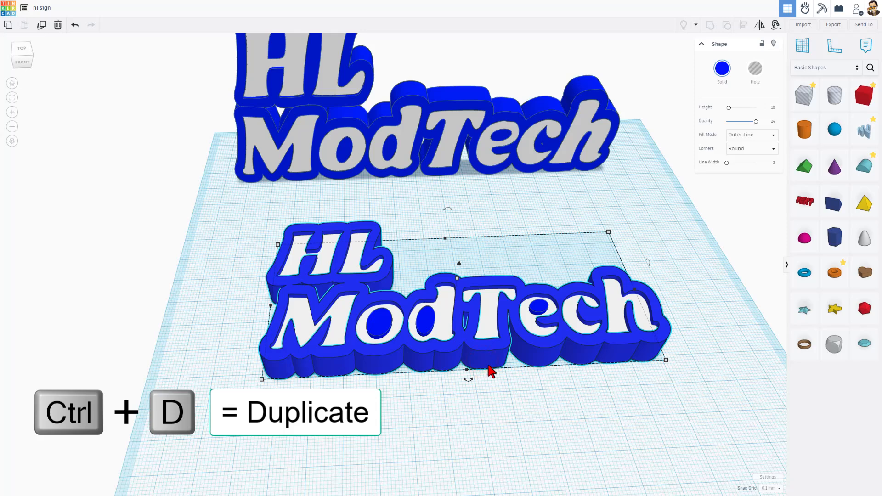
mouse_move(626, 221)
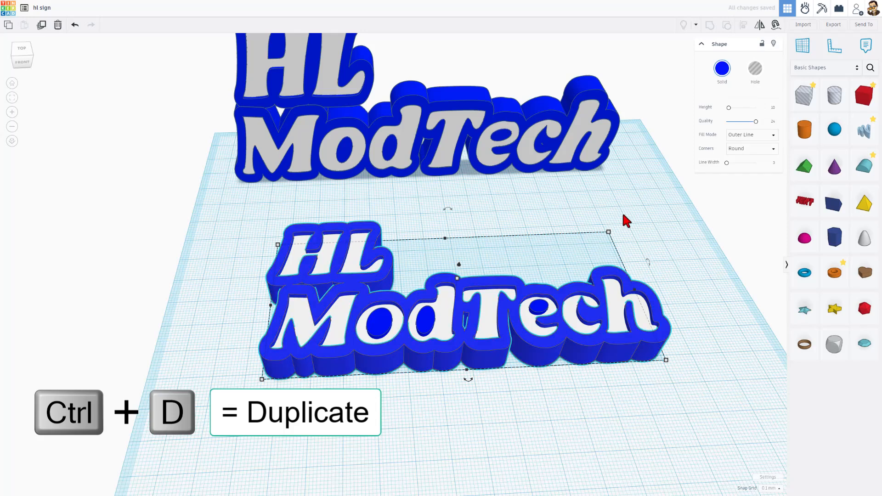
click(751, 135)
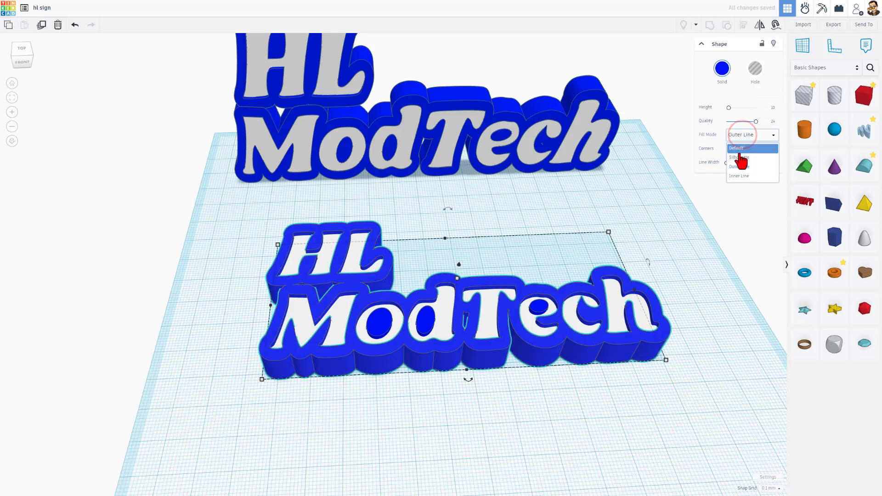
click(740, 157)
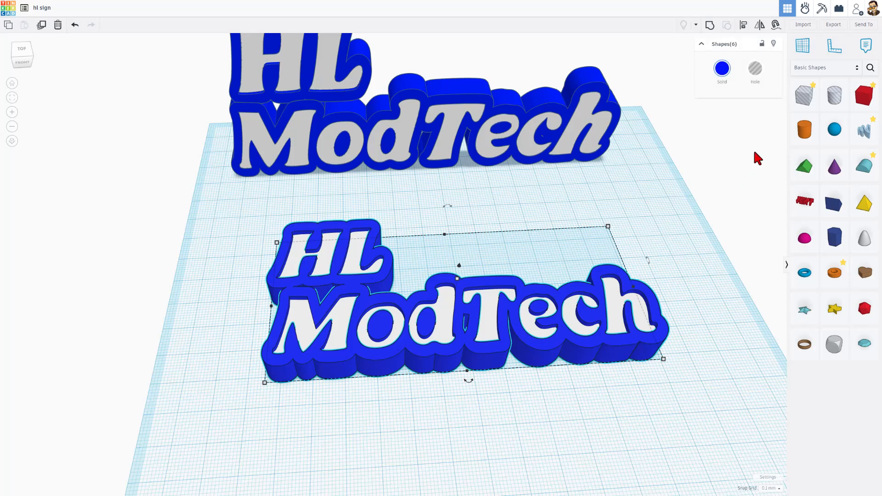
Export the selected sign shapes as an STL into the 3dmodeling folder
click(833, 24)
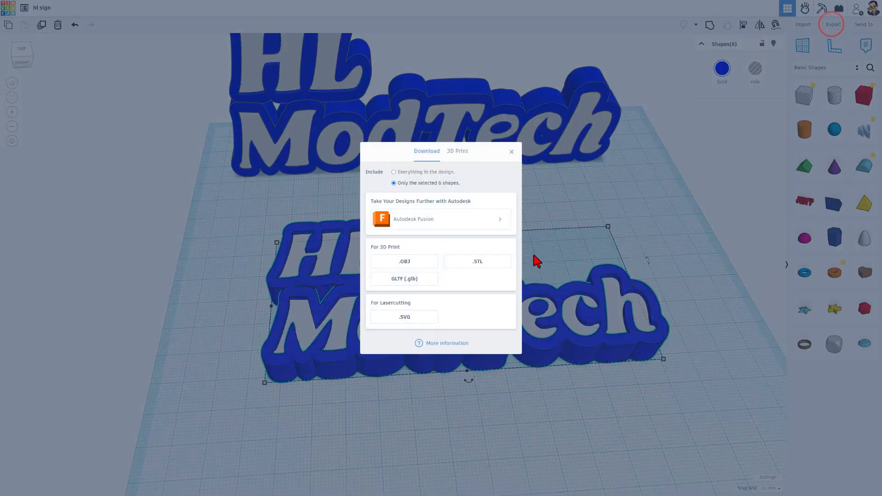
mouse_move(455, 247)
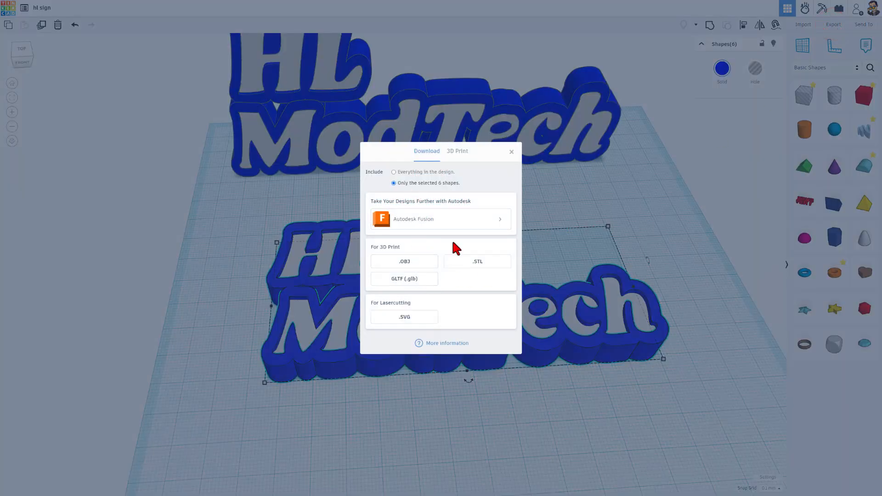
click(477, 261)
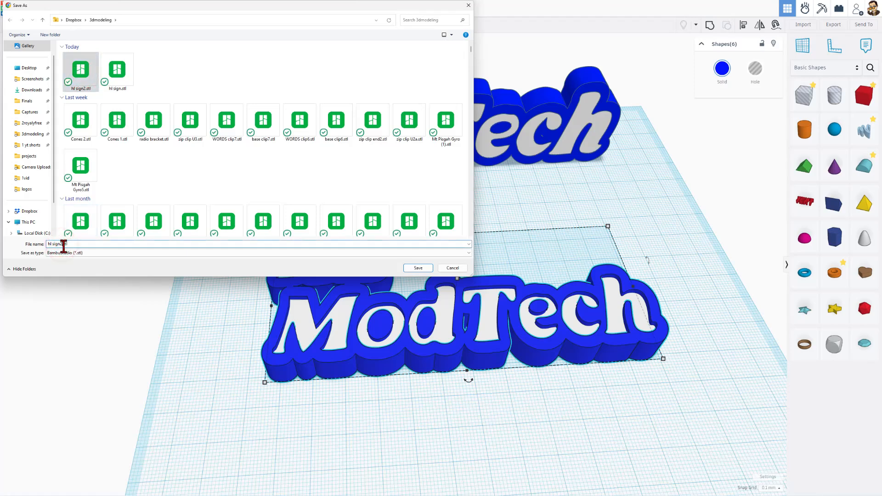
click(417, 268)
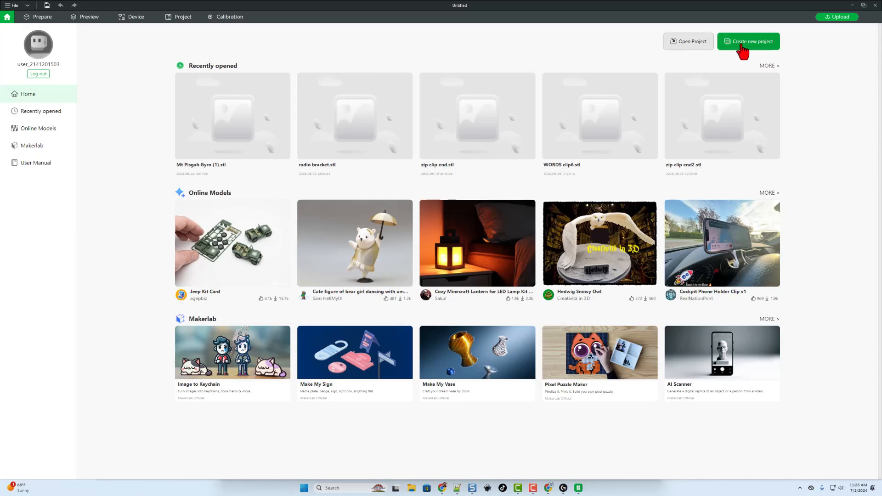
Start a new Bambu Studio project and bring up its import file picker
click(748, 42)
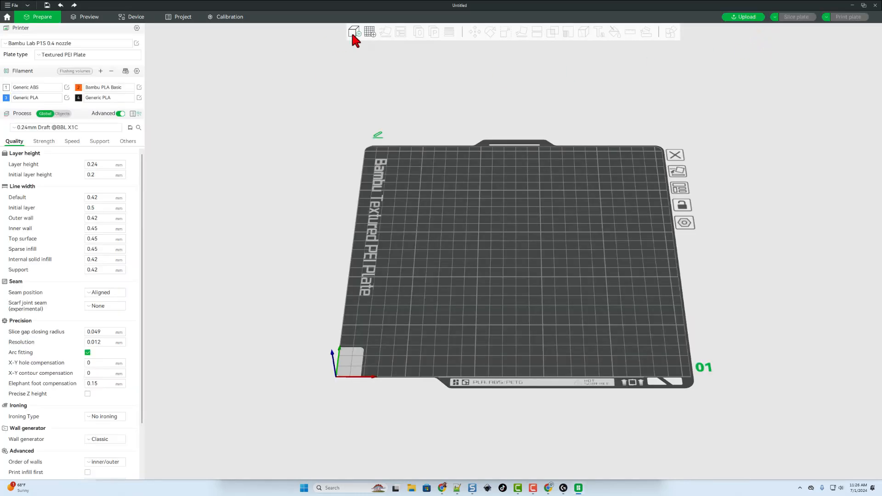
click(353, 32)
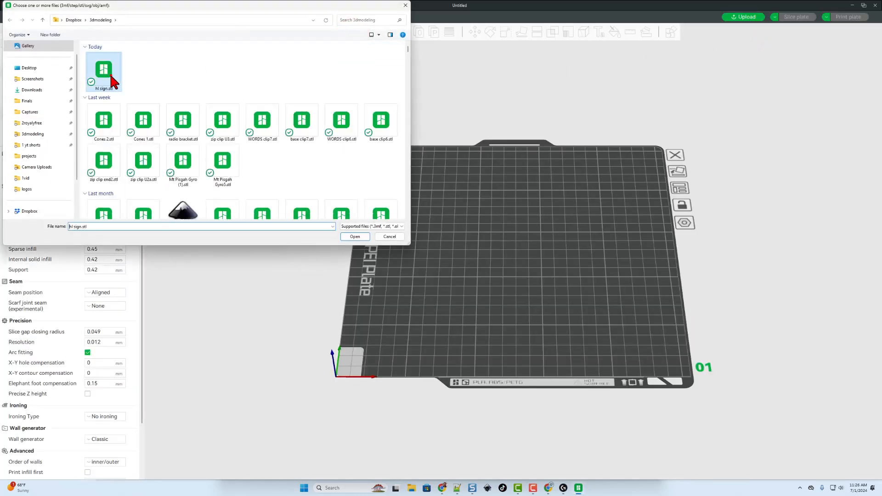
Load the sign STL onto the plate and repair its non-manifold edges
click(354, 236)
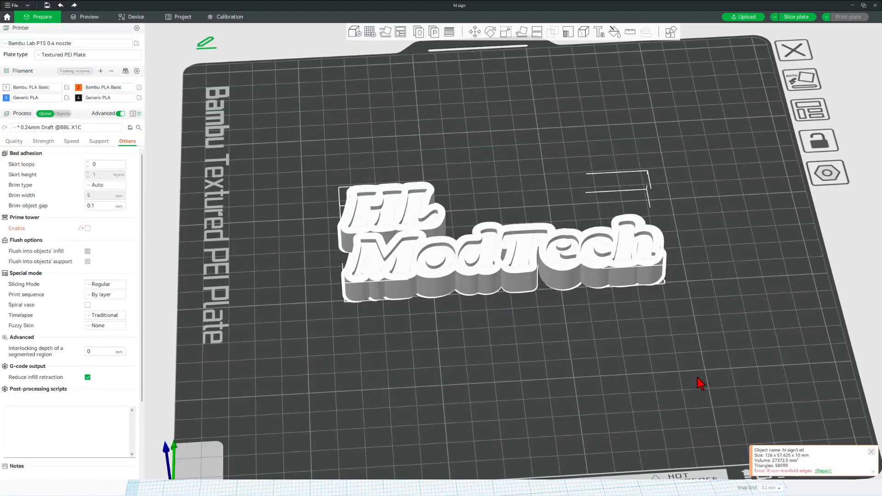
mouse_move(823, 475)
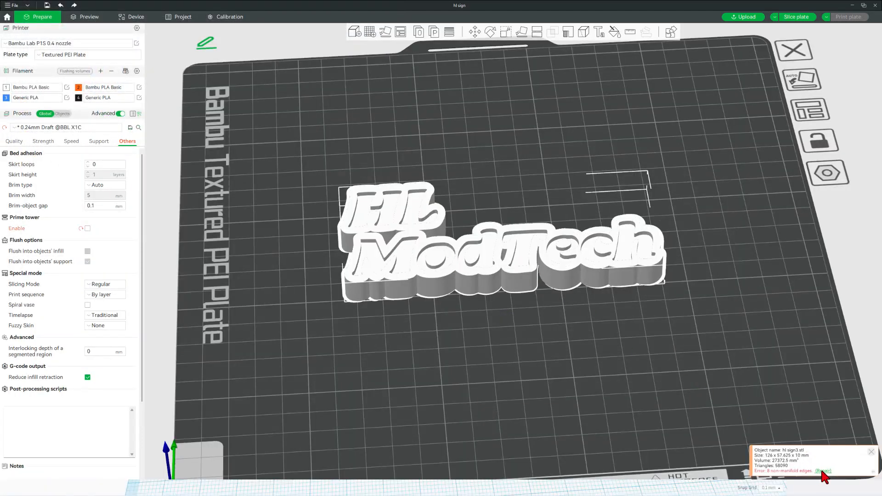
click(821, 471)
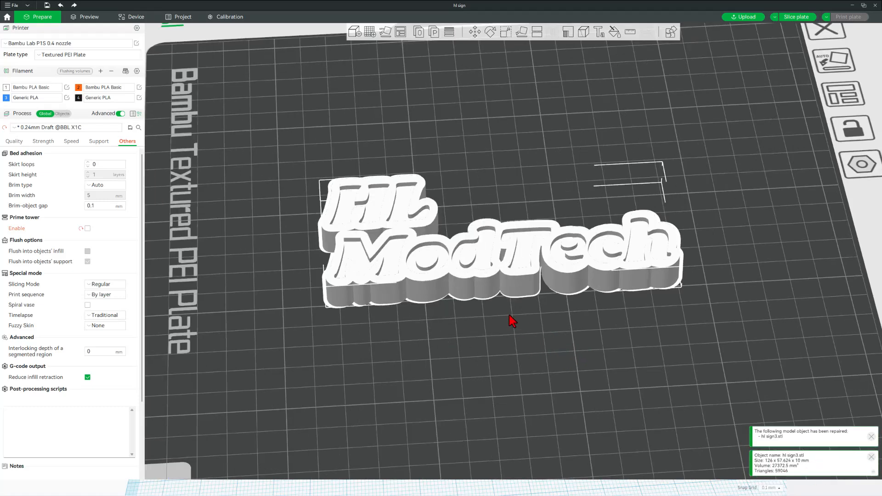
drag(511, 321, 529, 327)
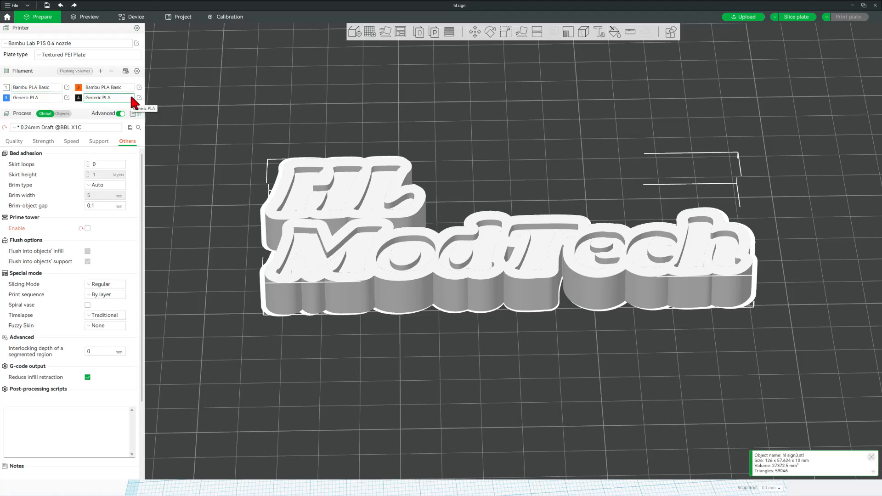
Sync the filament list from the AMS
click(126, 71)
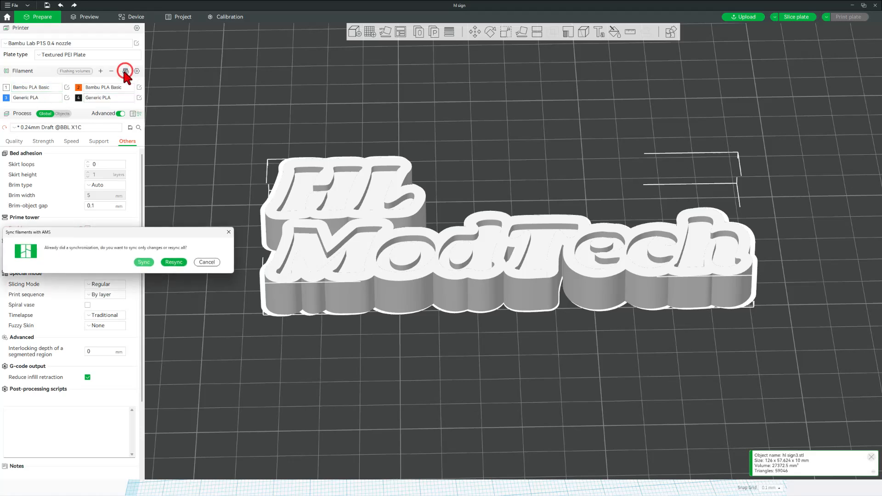
click(207, 262)
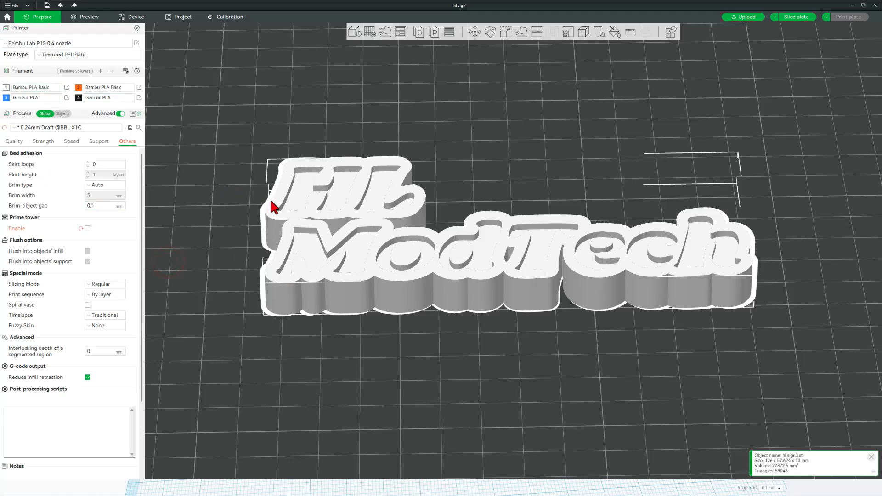
mouse_move(401, 220)
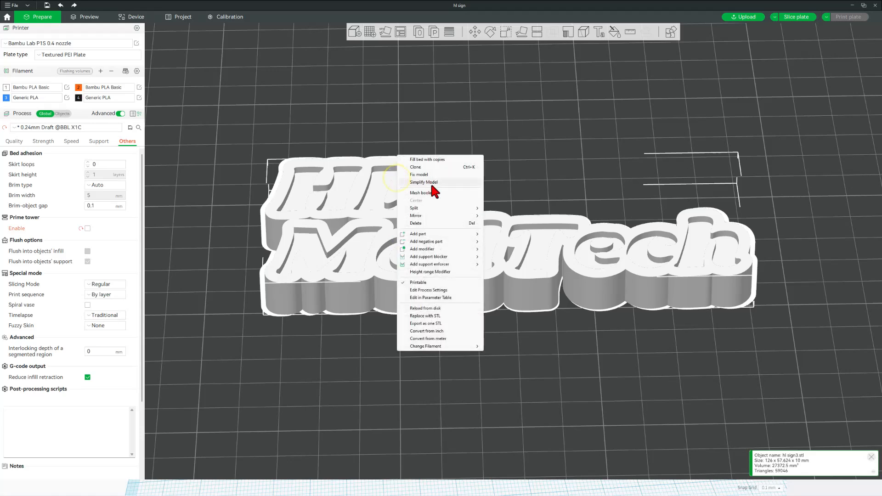
mouse_move(425, 346)
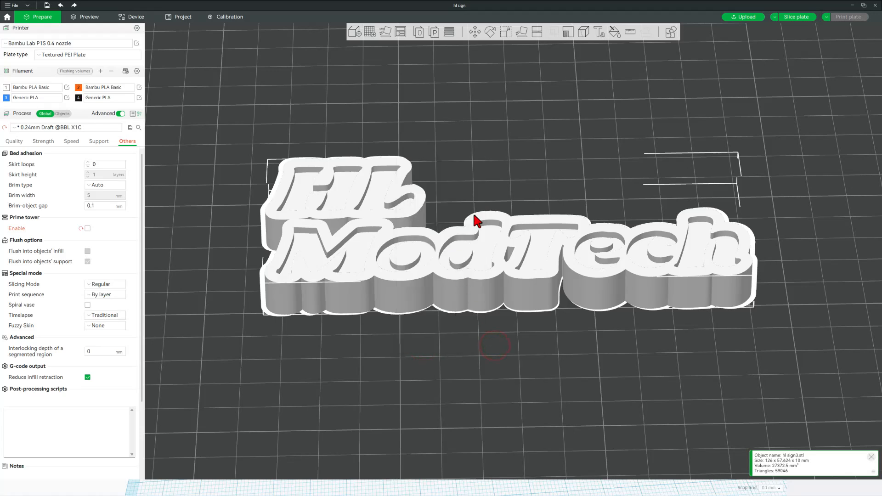
mouse_move(581, 60)
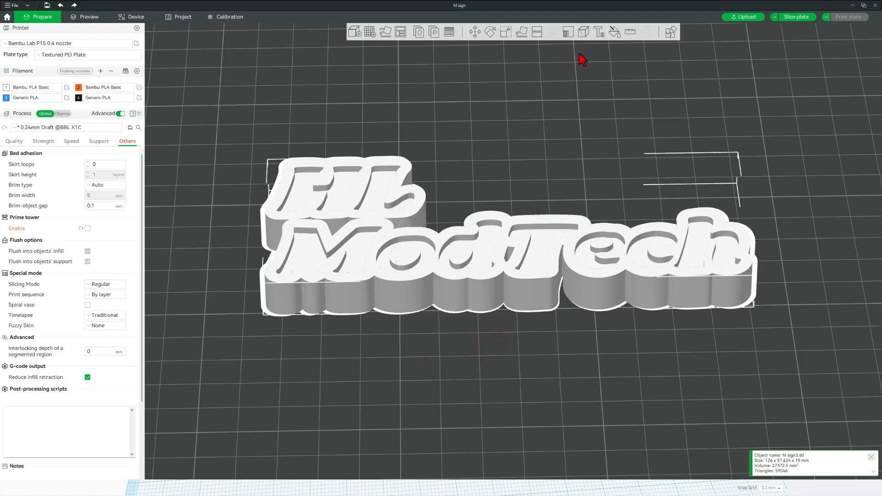
Paint the letter top faces with filament 3 (blue) using the colour-painting smart fill
click(612, 31)
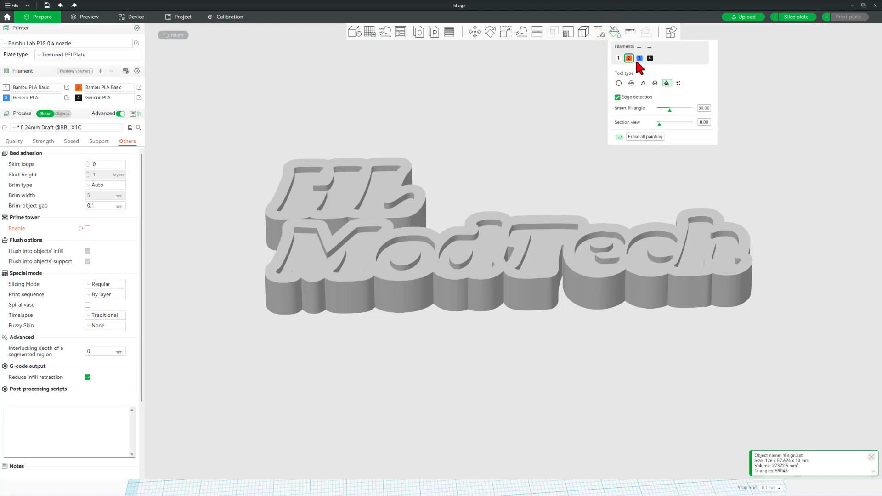
click(639, 58)
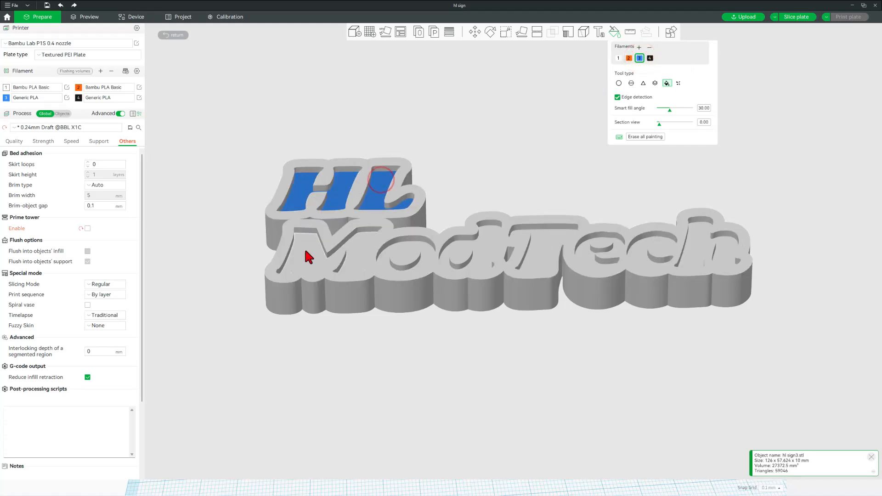
click(387, 260)
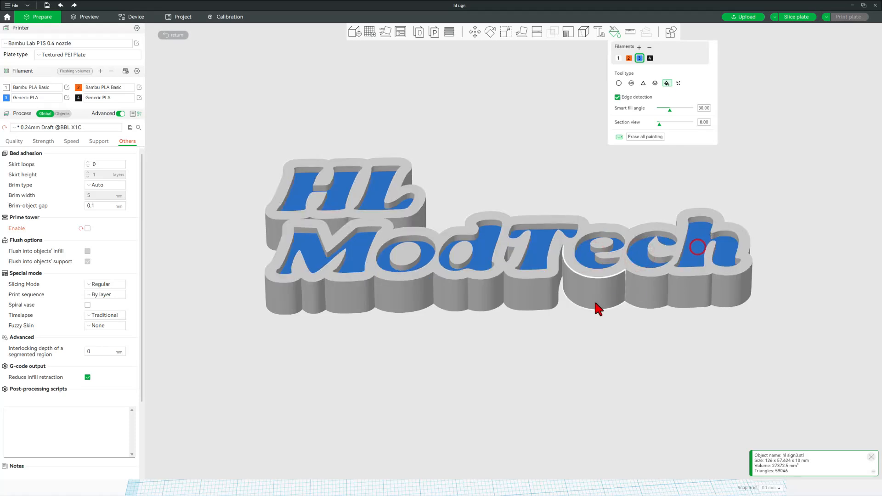
click(67, 126)
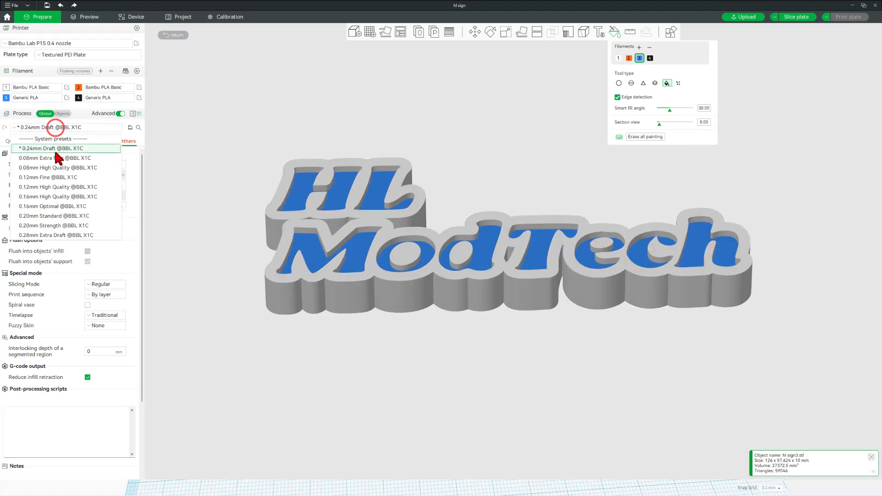
Reselect the 0.24mm Draft preset, discarding changes, and disable the prime tower
click(52, 148)
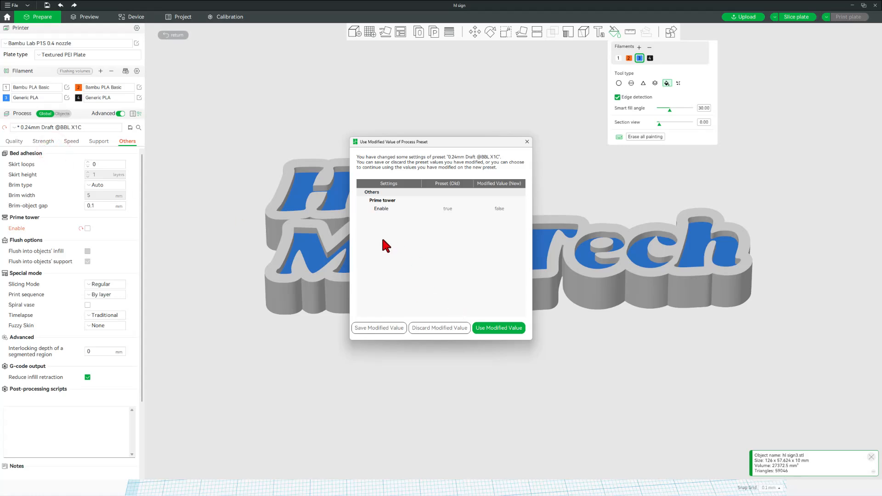
mouse_move(456, 331)
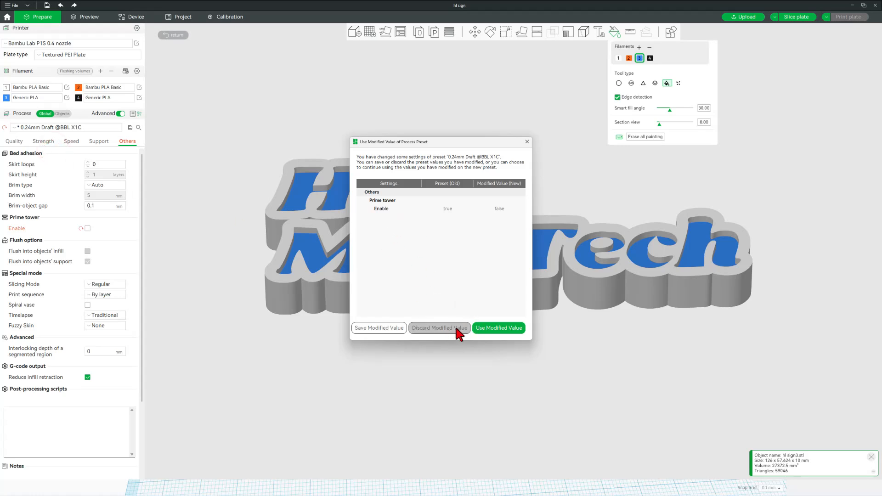
click(498, 328)
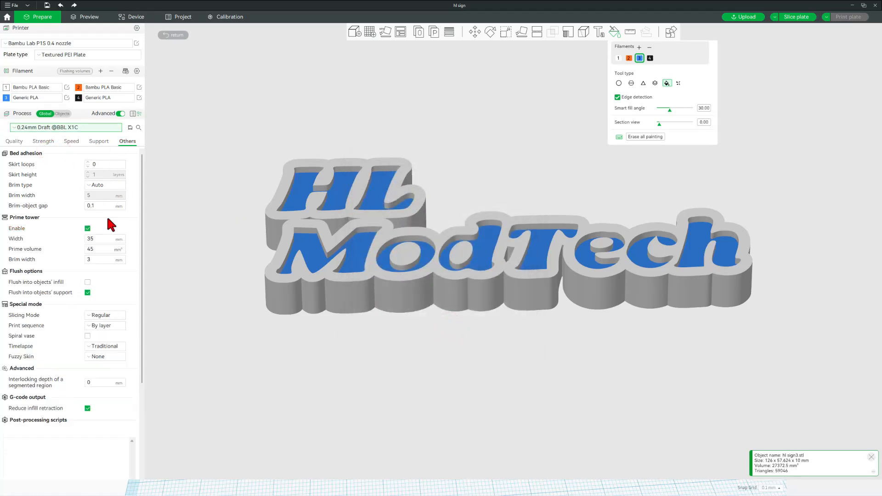
click(87, 229)
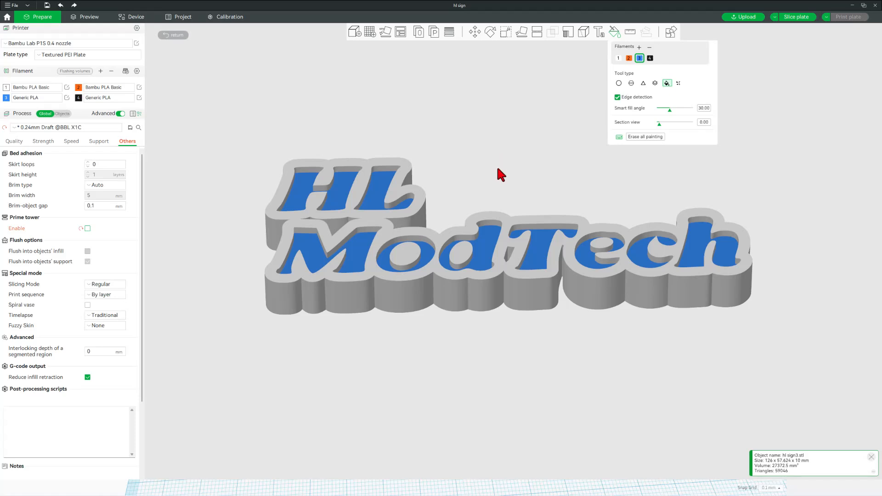
mouse_move(651, 112)
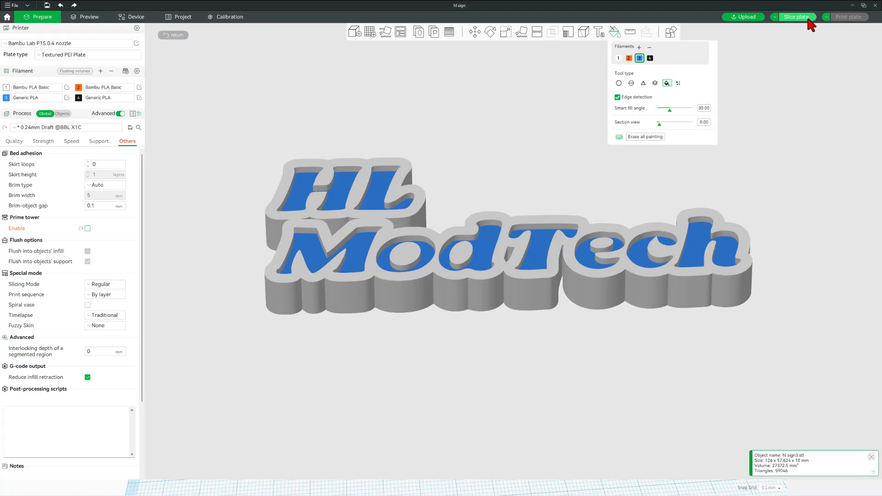
Slice the painted sign, send the print job to the printer and check its progress on the Device page
click(796, 16)
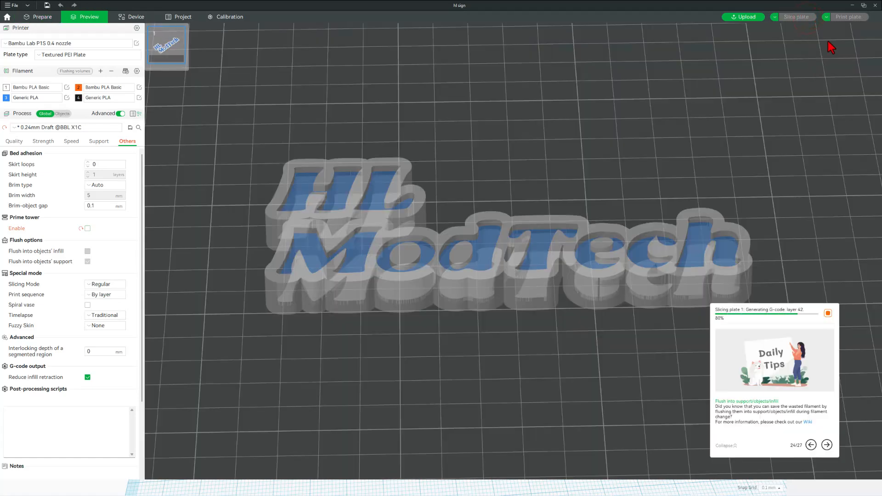
click(846, 17)
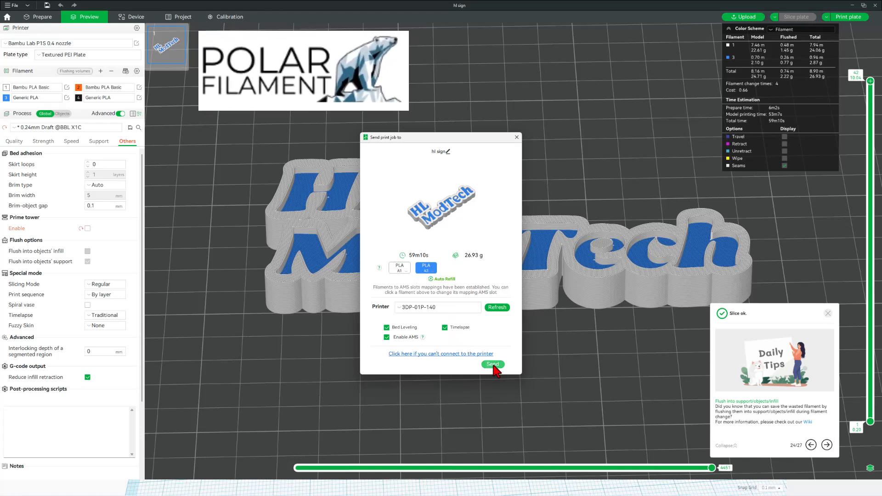
click(493, 364)
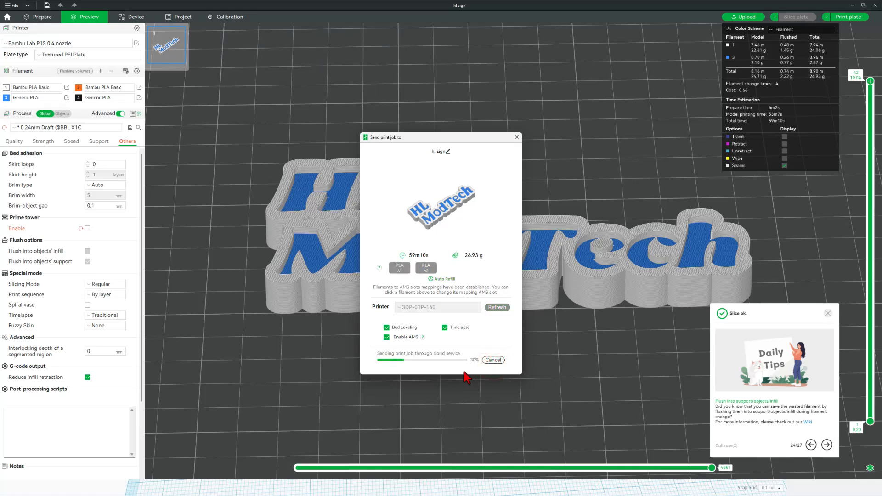
click(135, 17)
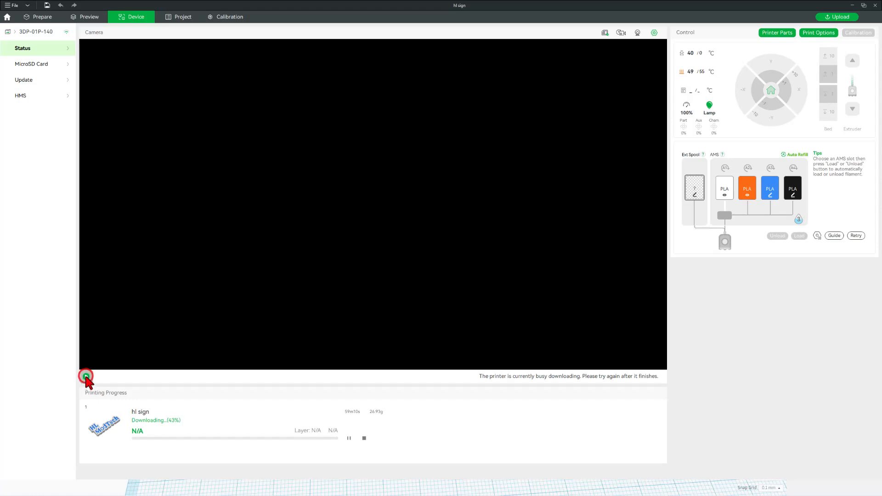
click(85, 377)
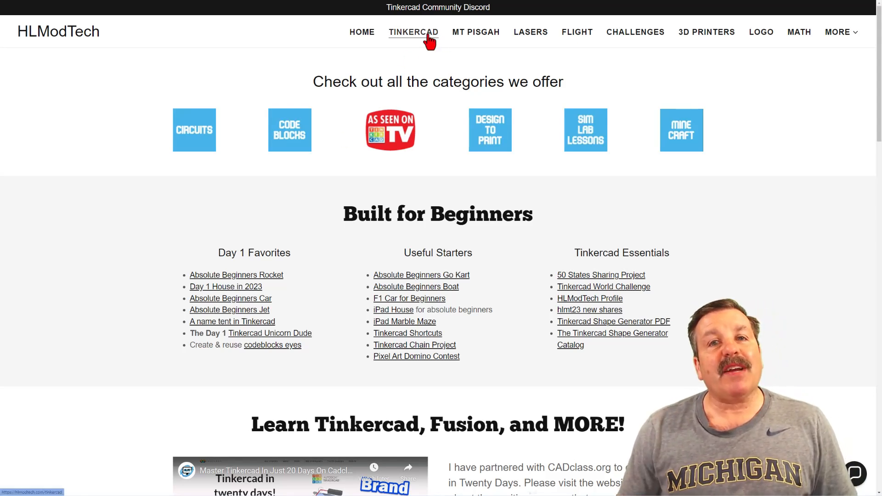
mouse_move(360, 185)
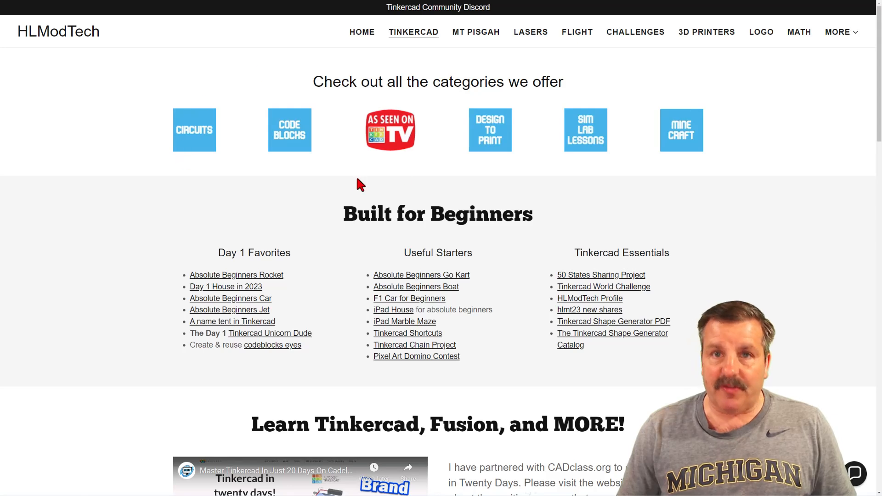
mouse_move(390, 181)
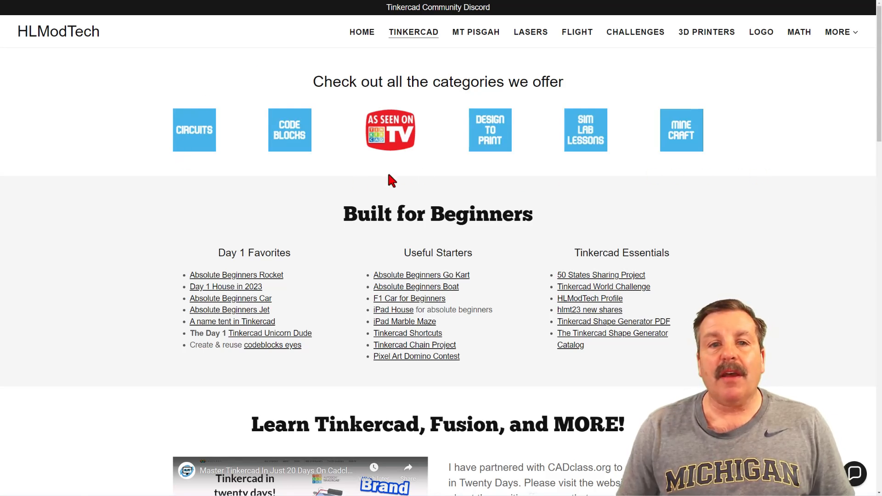
mouse_move(264, 397)
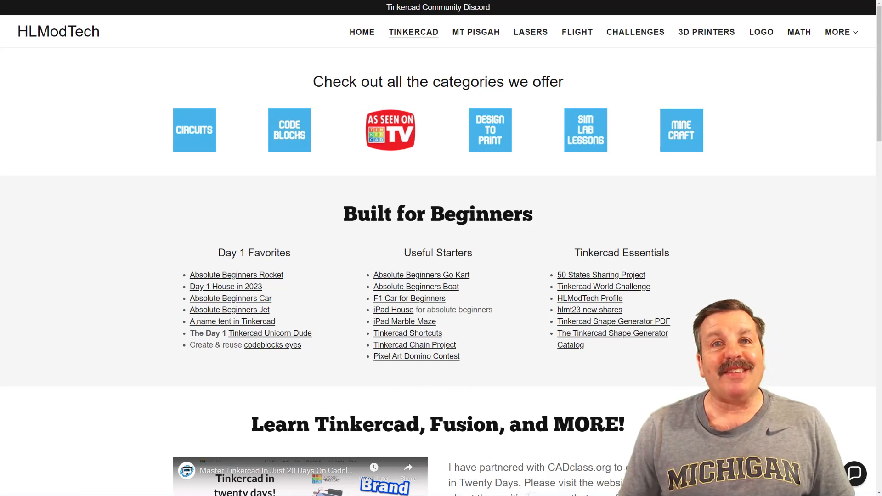
Scroll through the CADclass section of the Tinkercad page and open the Contact Us chat panel
scroll(down, 3)
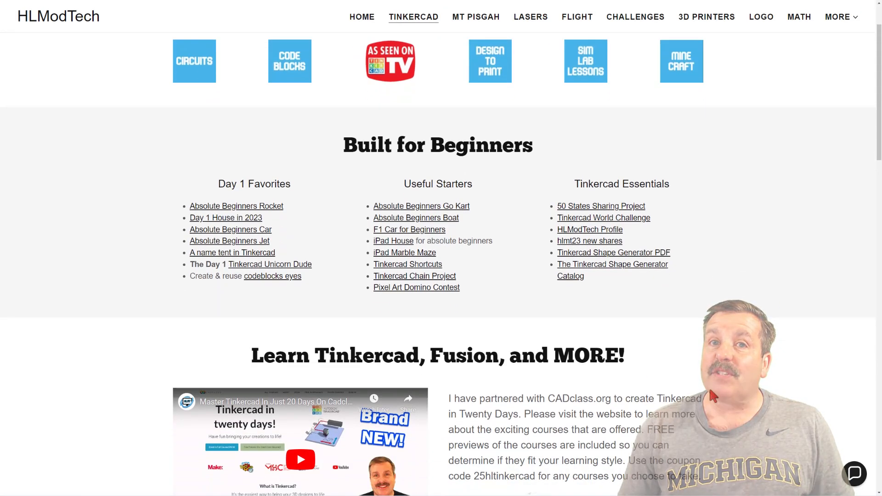
scroll(down, 3)
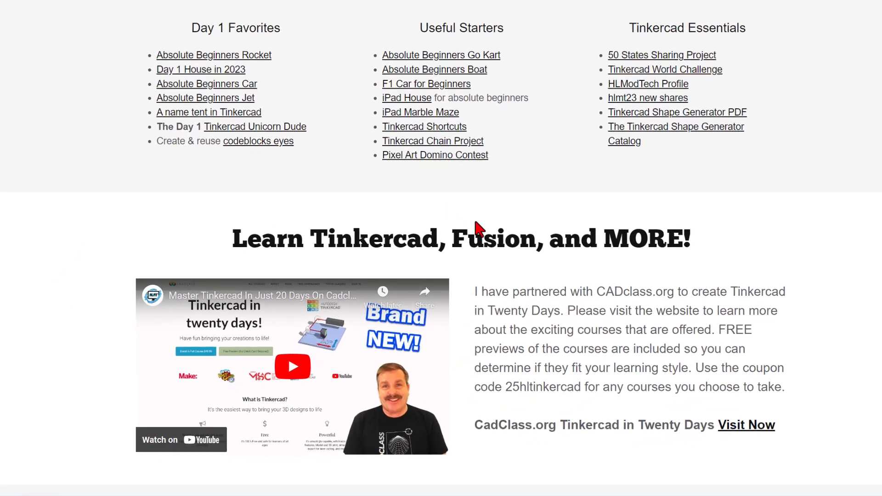
mouse_move(154, 422)
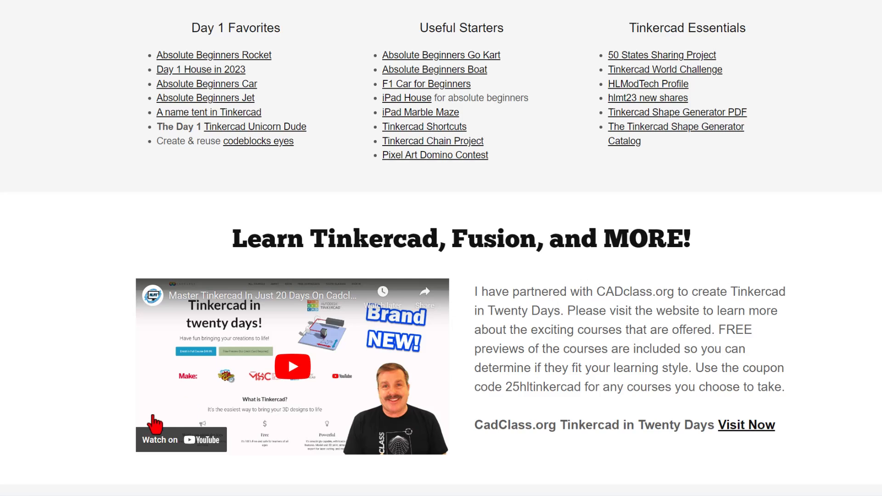
mouse_move(608, 409)
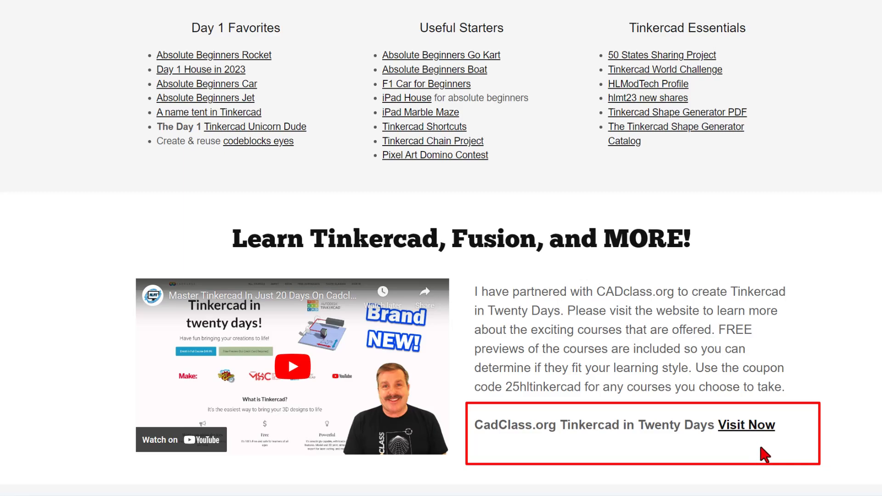
scroll(up, 3)
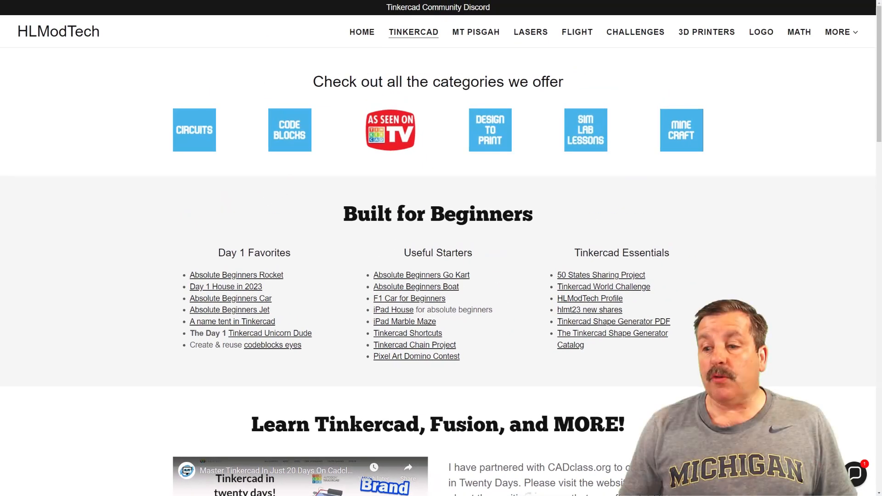
click(854, 472)
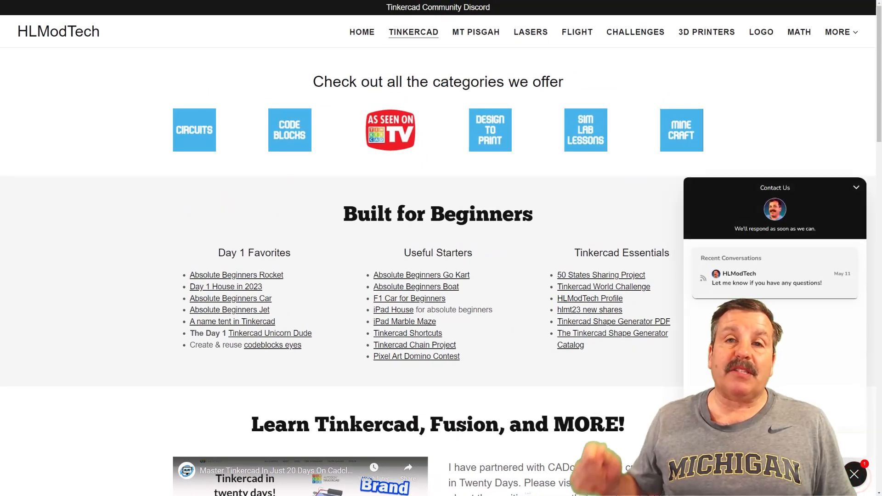